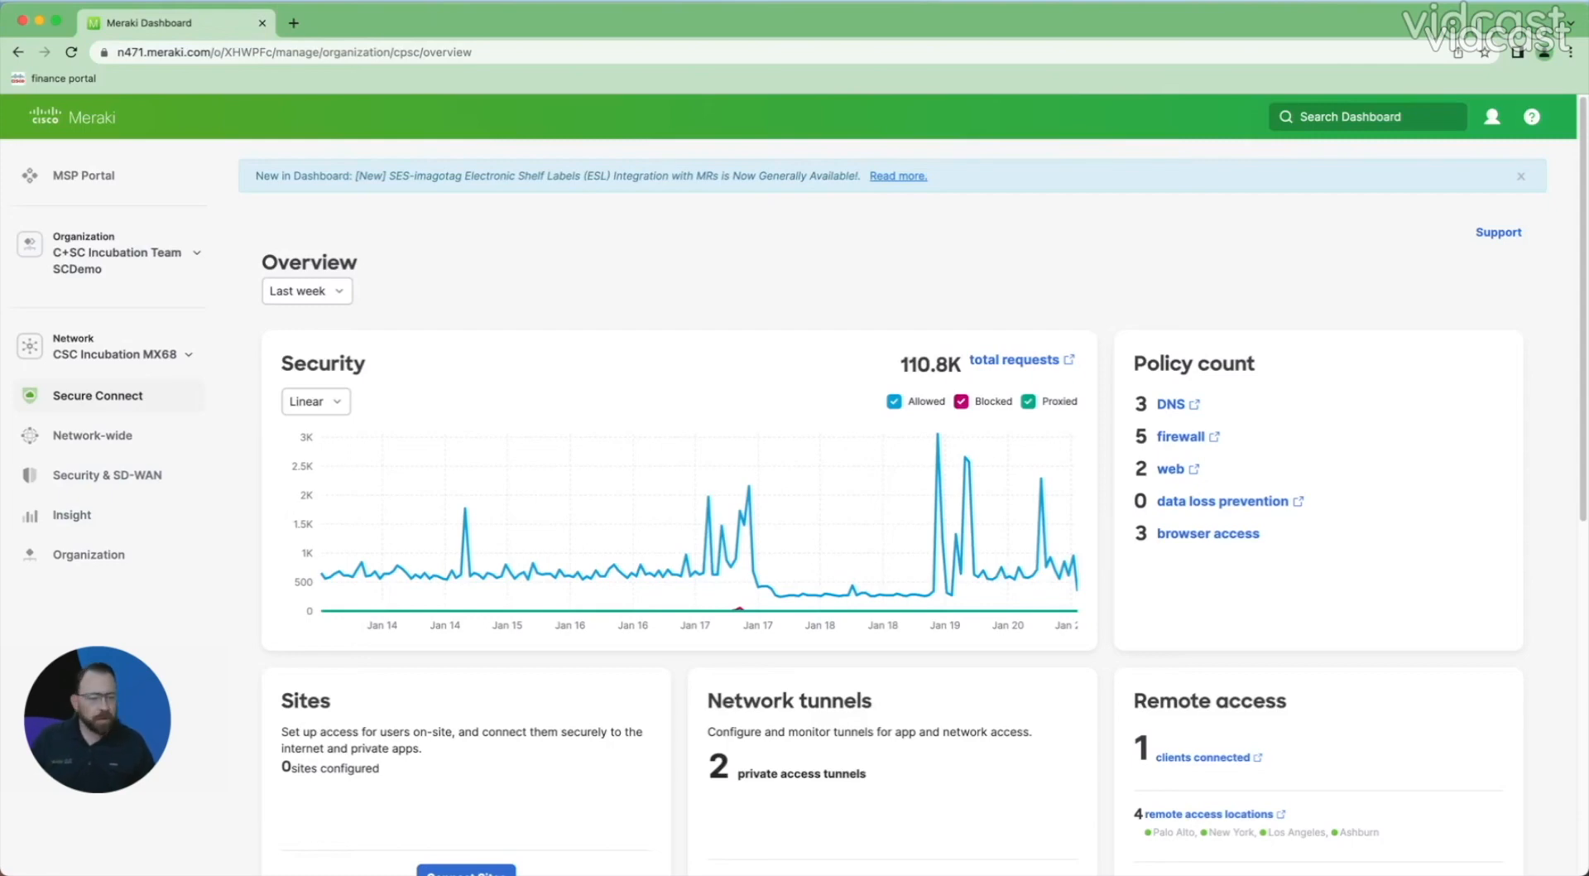
{"action": "mouse_move", "coordinate": [190, 606]}
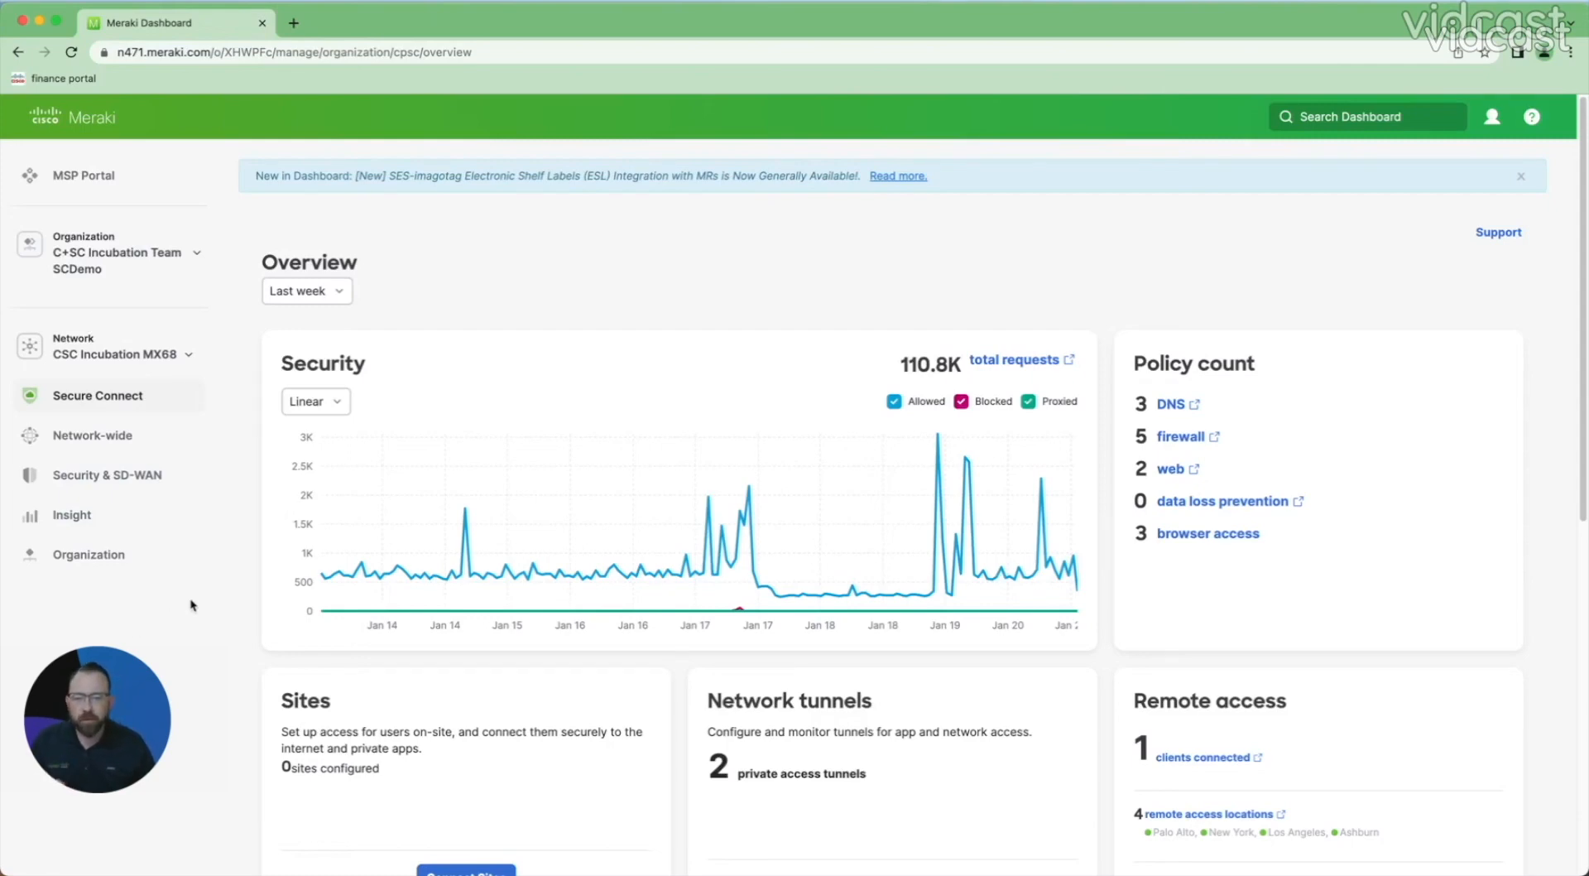
{"action": "mouse_move", "coordinate": [250, 491]}
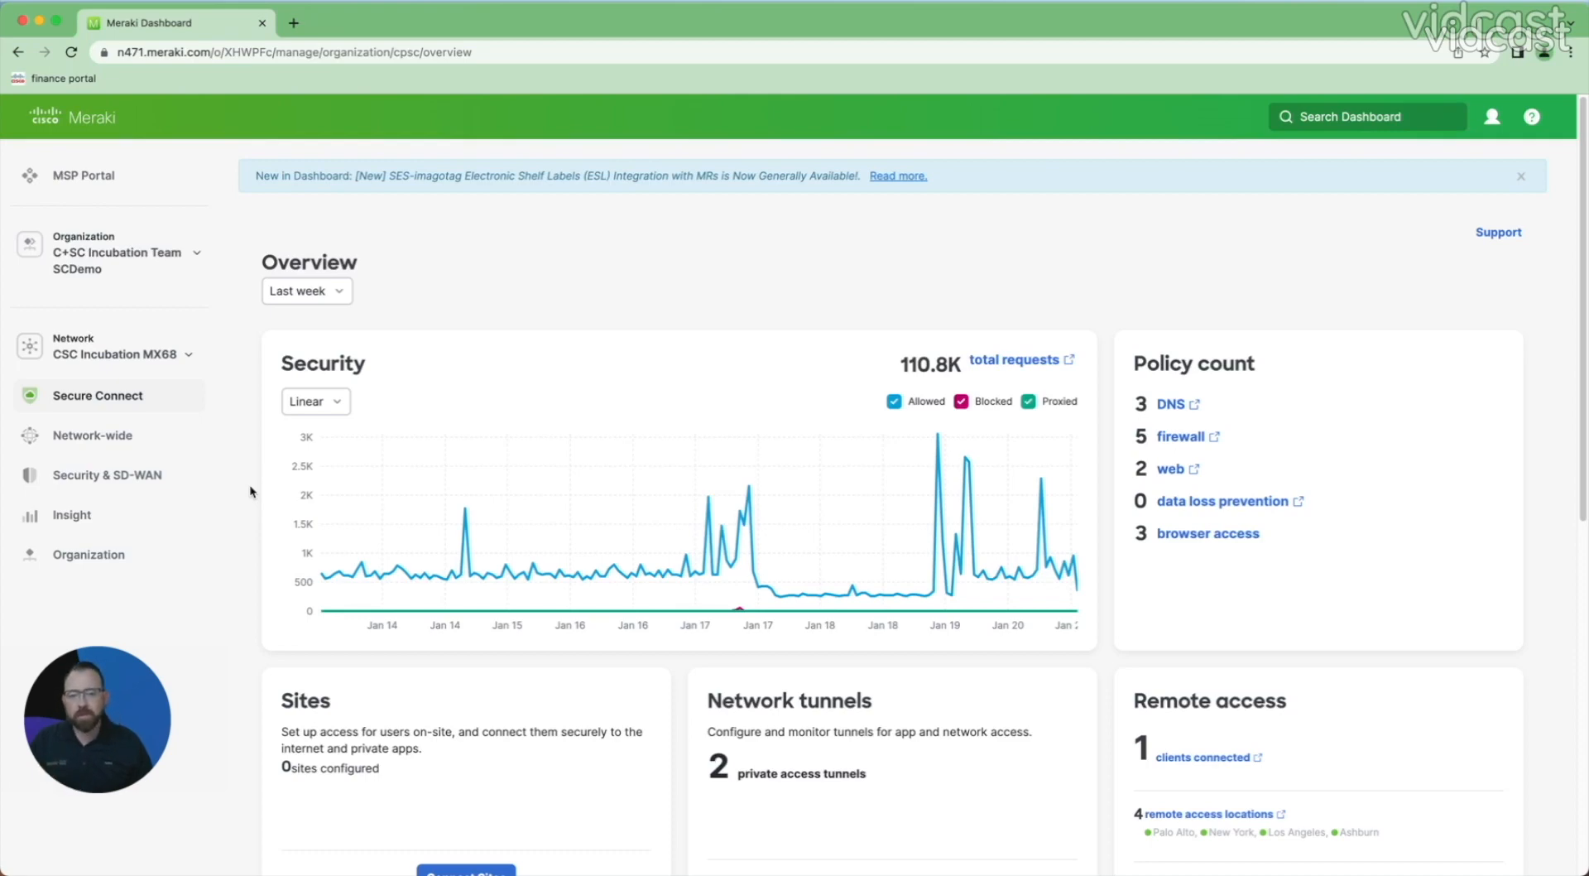
{"action": "mouse_move", "coordinate": [255, 429]}
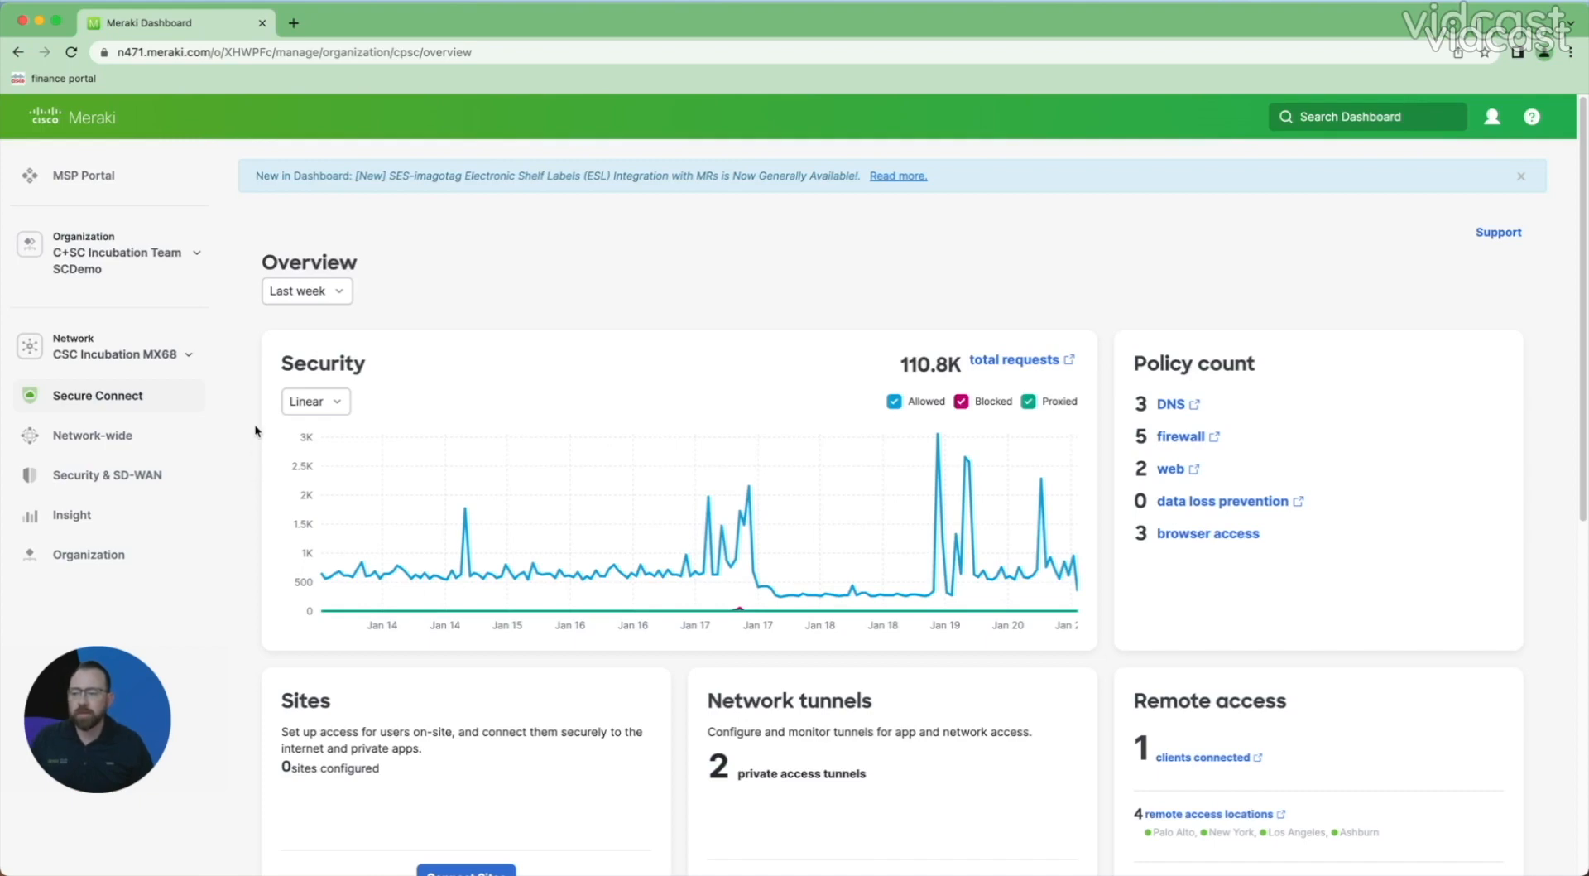
Expand the Secure Connect menu in the left navigation
{"action": "left_click", "coordinate": [97, 395]}
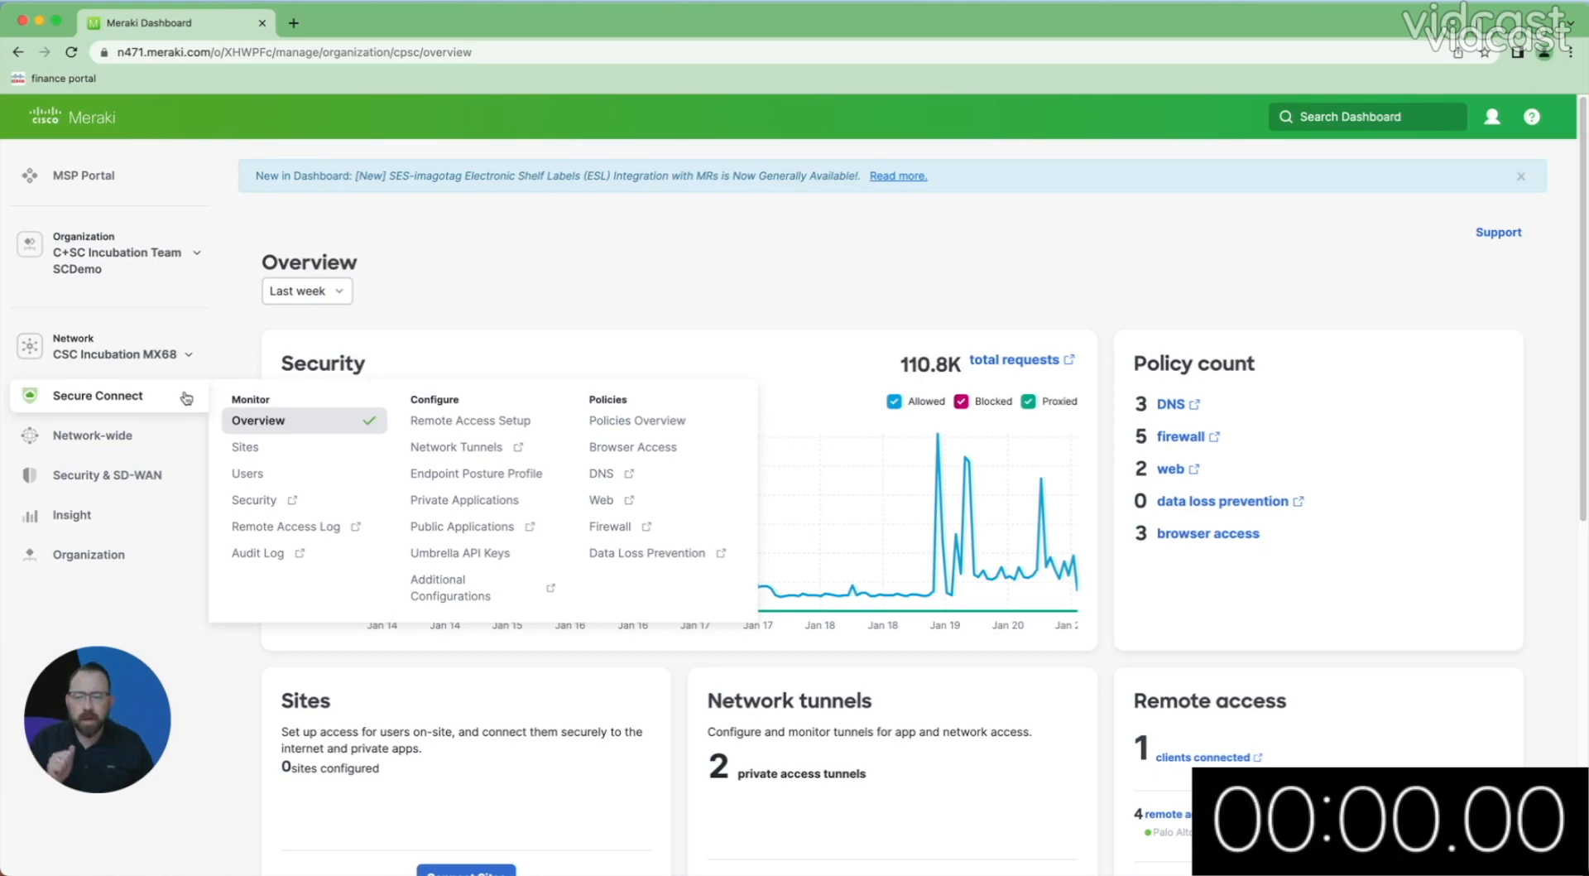
From Secure Connect Sites, start connecting Meraki networks and select CSC Incubation MX68
{"action": "left_click", "coordinate": [245, 447]}
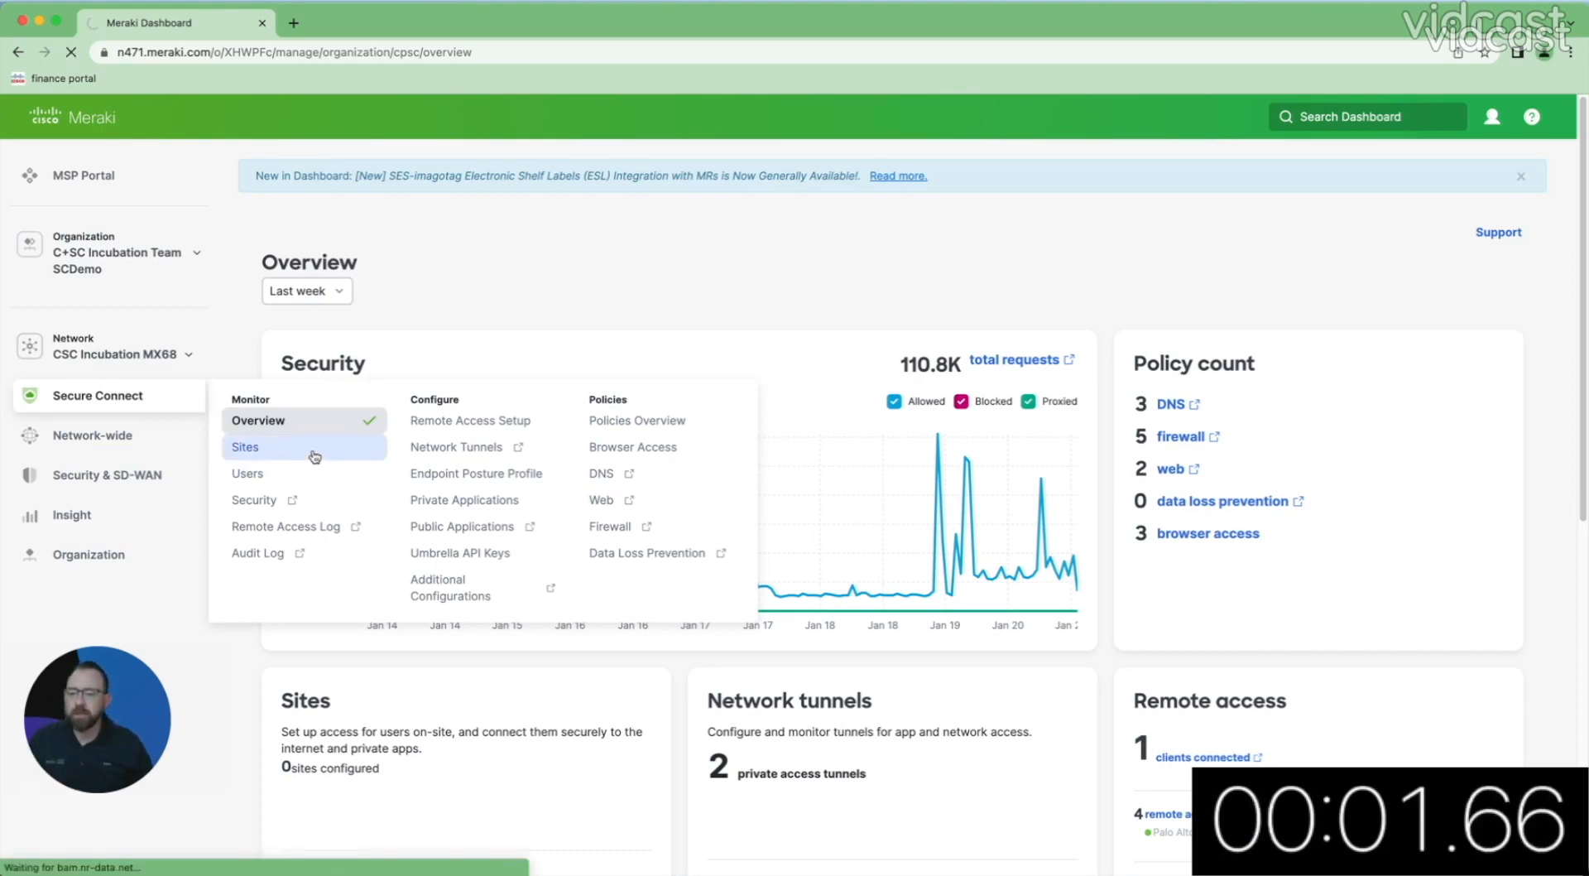
{"action": "left_click", "coordinate": [245, 447]}
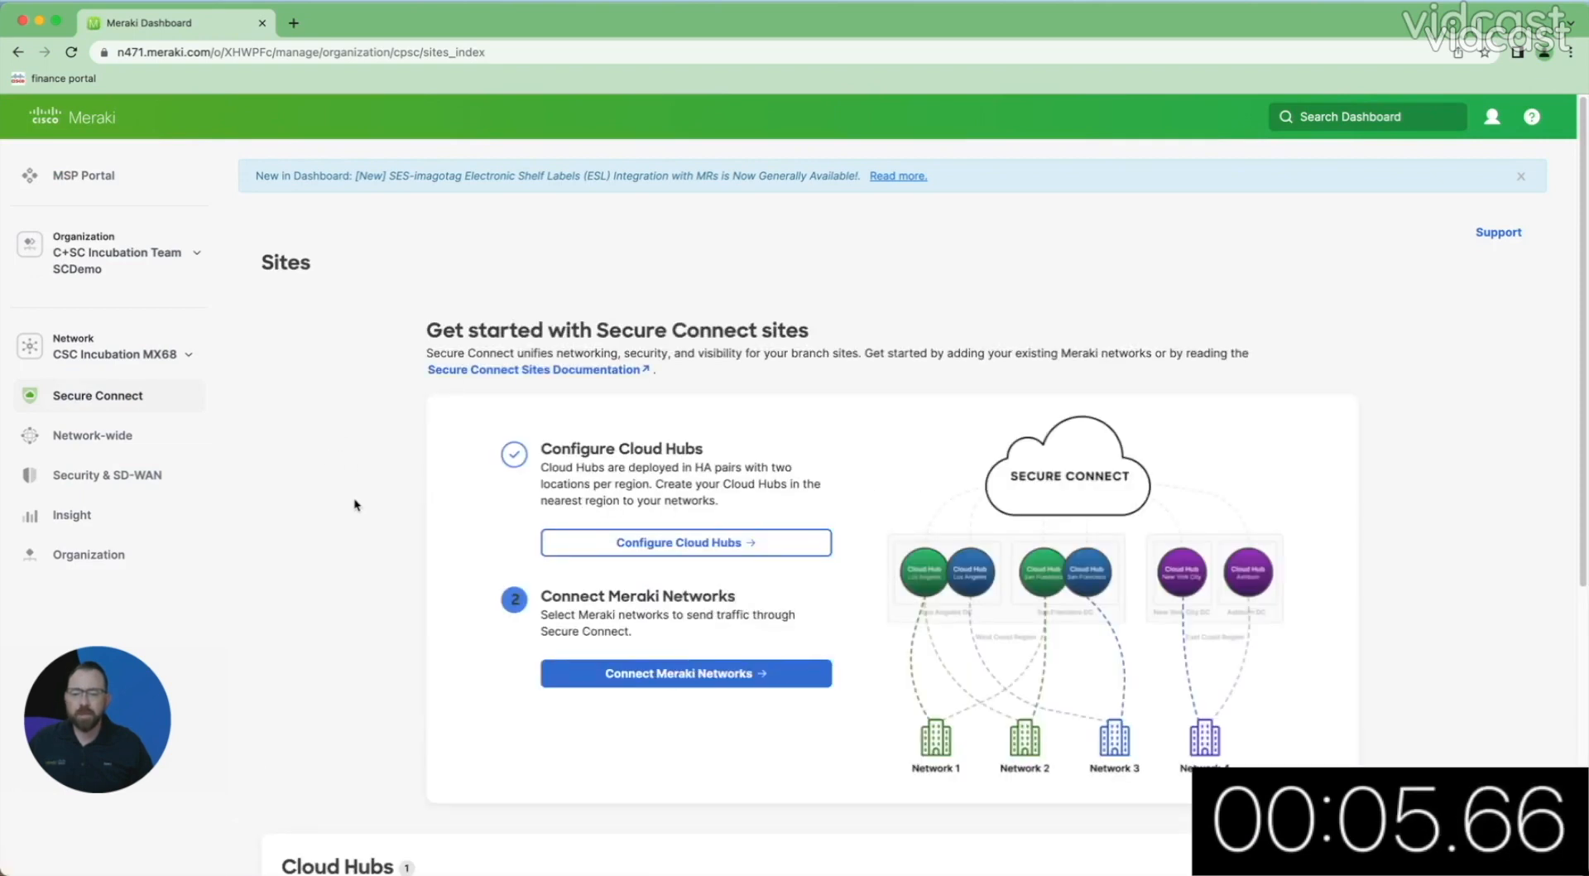
{"action": "left_click", "coordinate": [684, 672]}
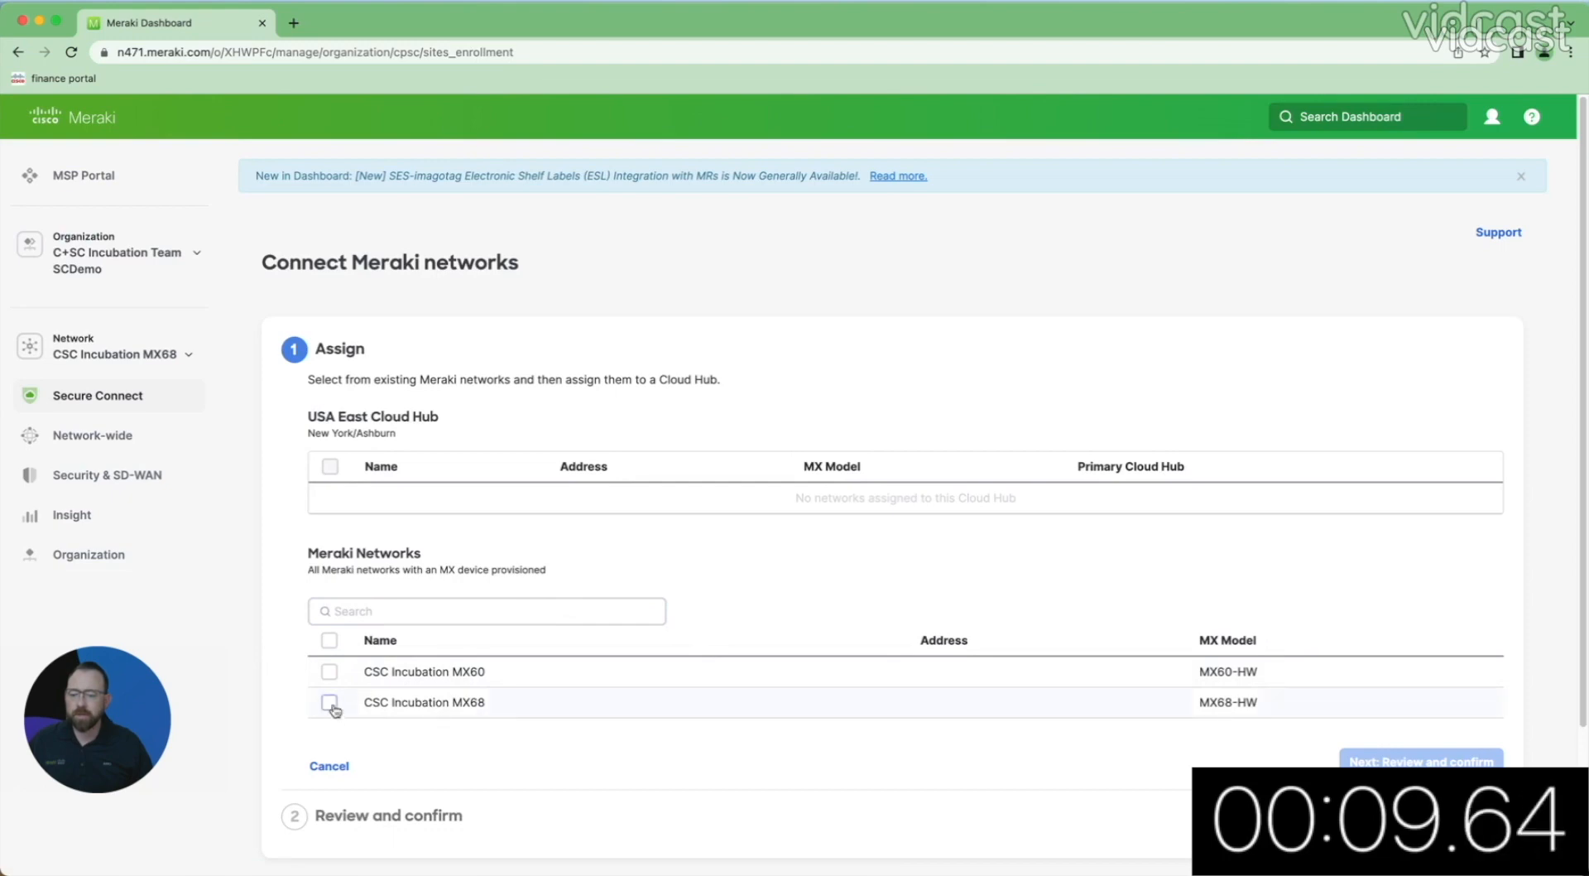
{"action": "left_click", "coordinate": [328, 701]}
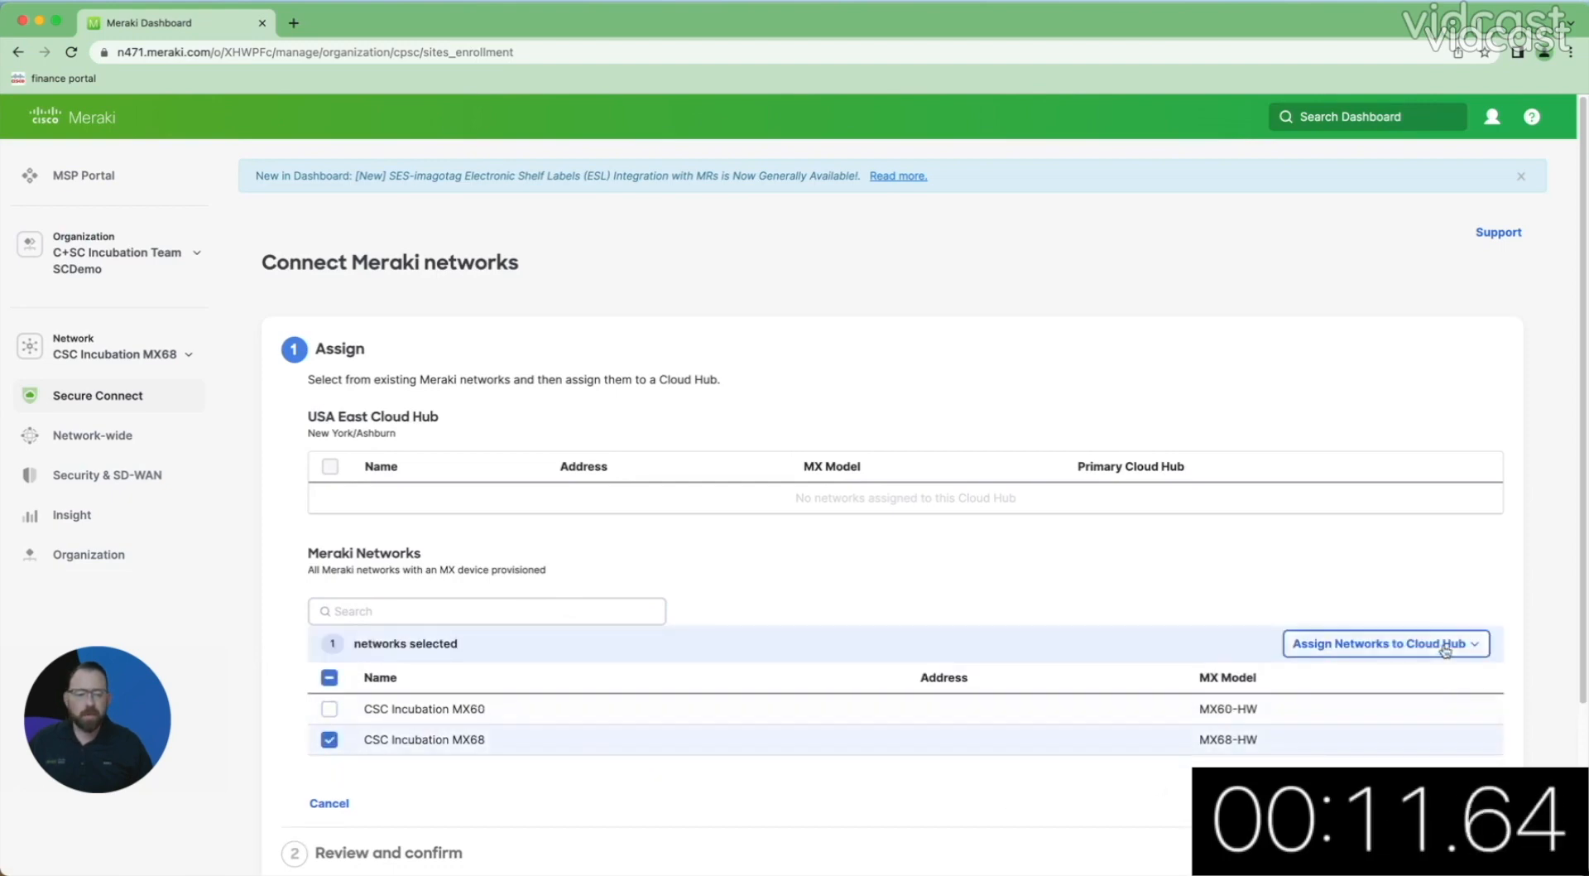
Assign the network to USA East Cloud Hub, review, and add it as a site
{"action": "left_click", "coordinate": [1379, 642]}
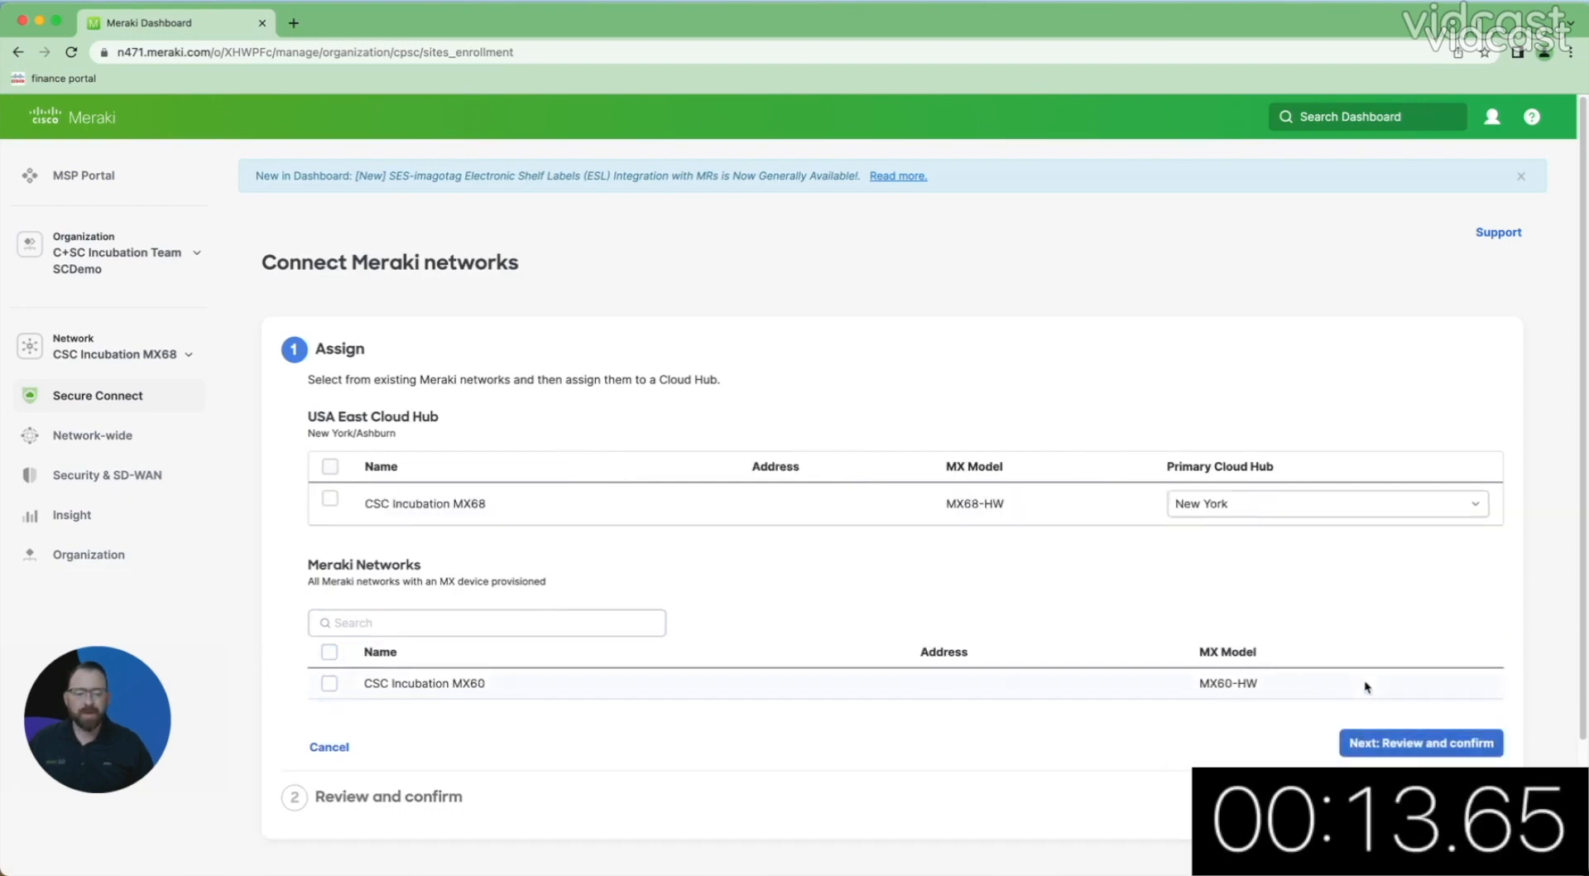
{"action": "left_click", "coordinate": [1324, 503]}
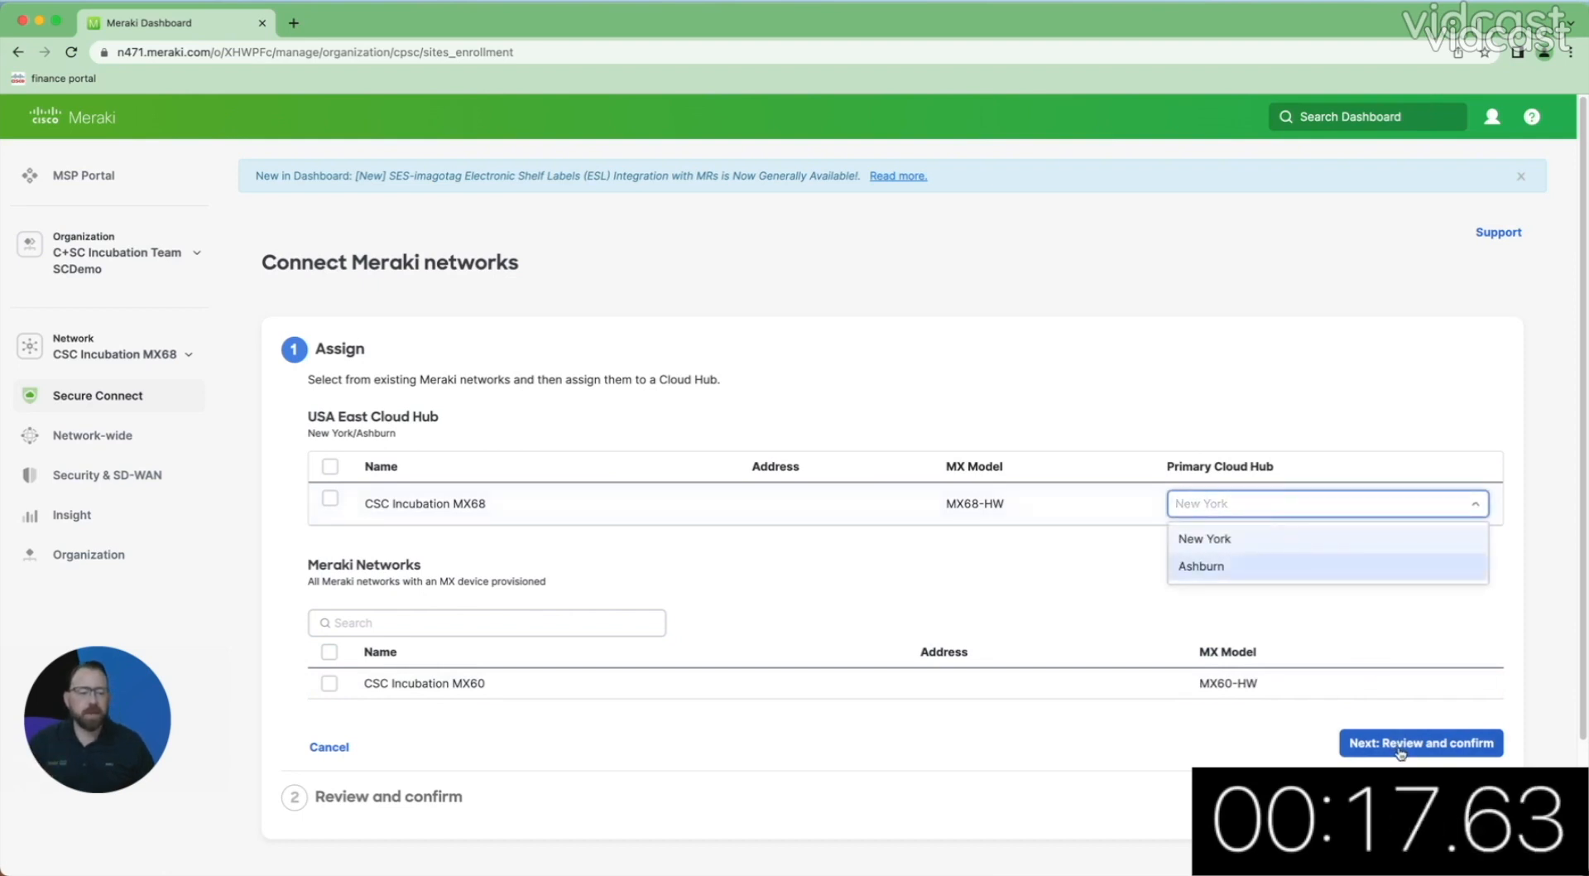
{"action": "left_click", "coordinate": [1420, 742]}
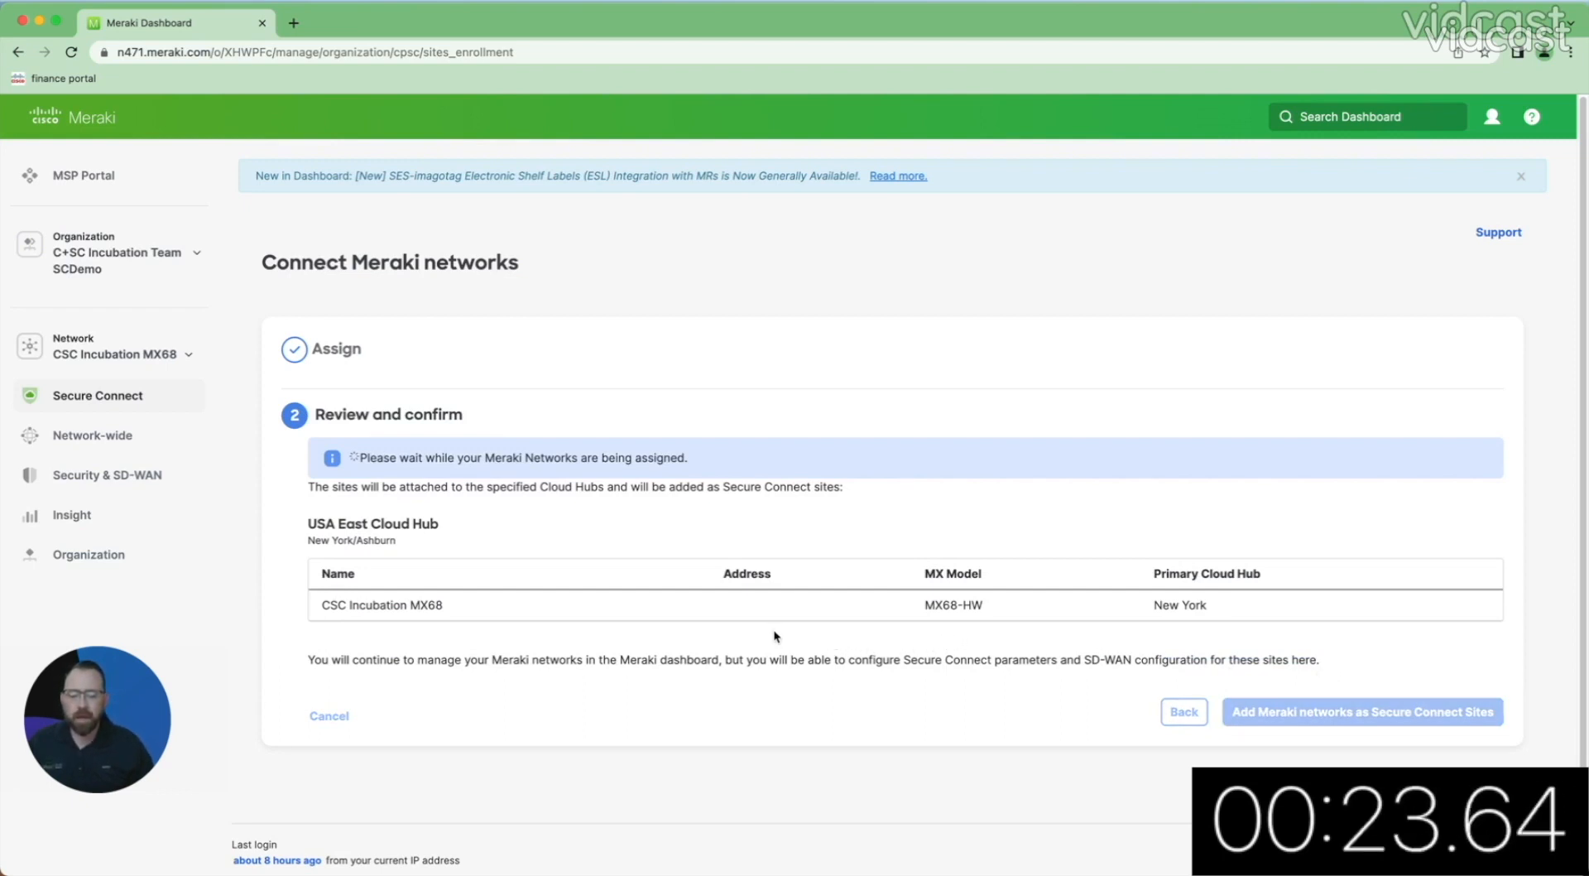
{"action": "left_click", "coordinate": [1361, 710]}
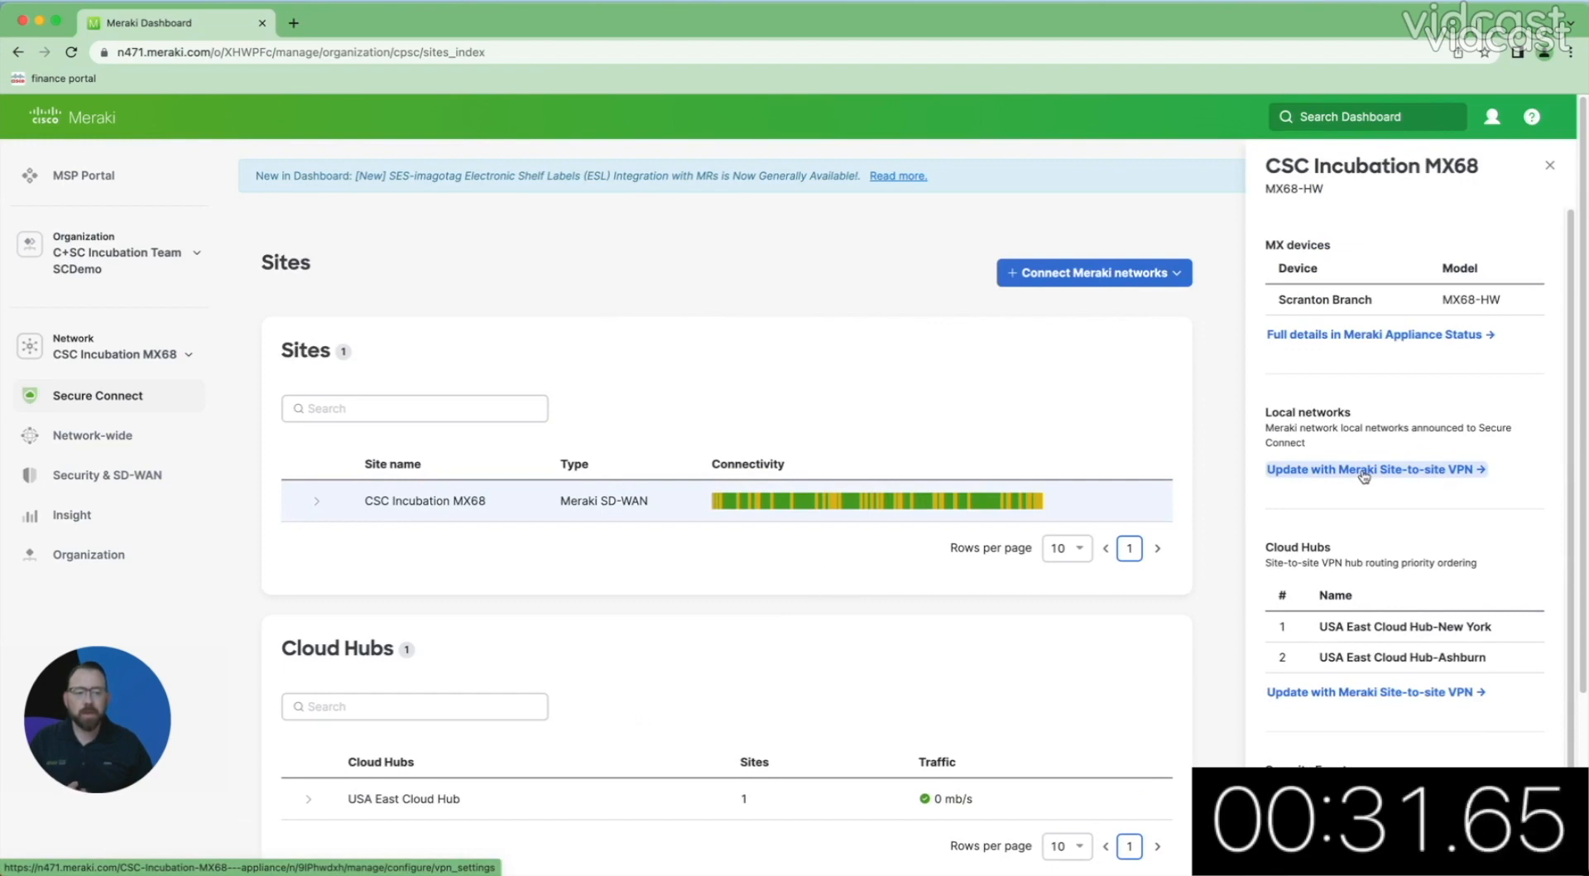
In the MX68 site-to-site VPN settings, enable VPN for the Main subnet 192.168.128.0/24
{"action": "left_click", "coordinate": [1370, 468]}
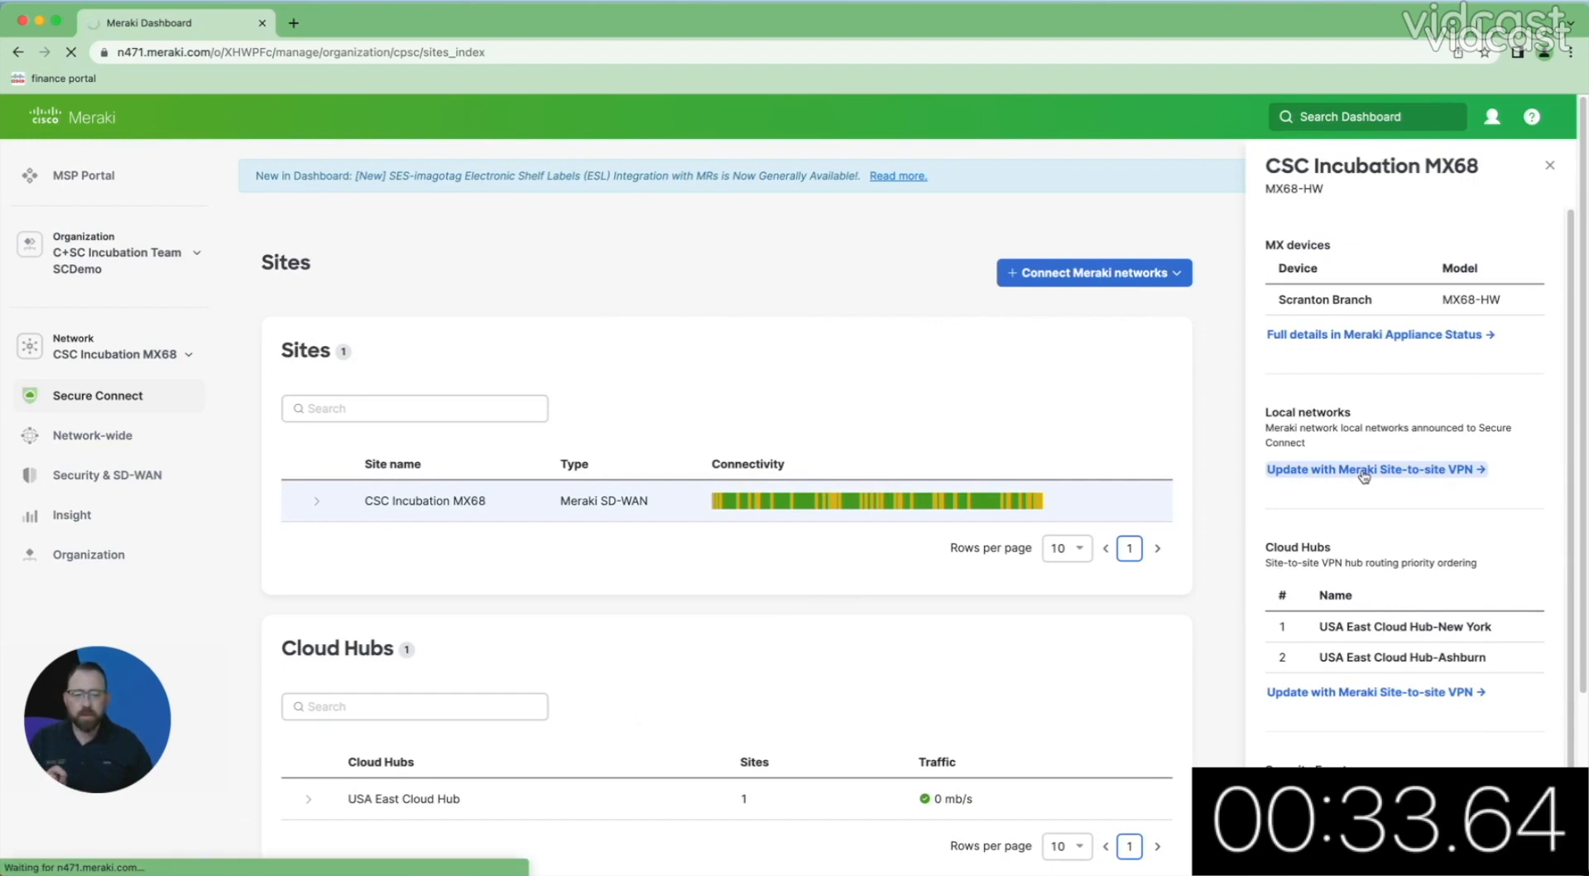
{"action": "left_click", "coordinate": [1370, 469]}
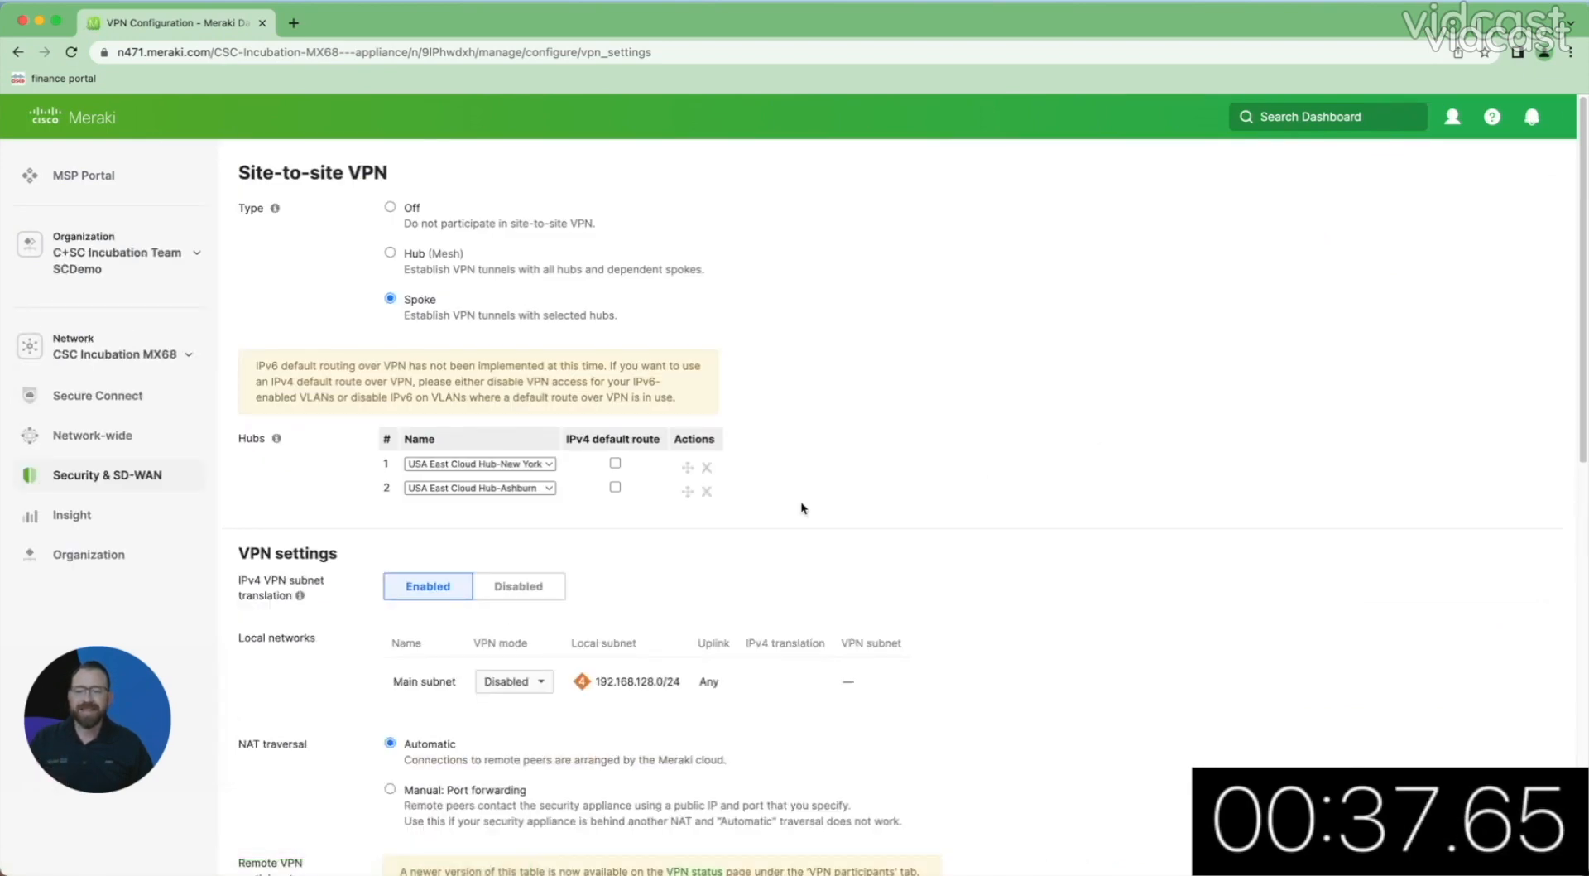
{"action": "scroll", "scroll_direction": "down", "scroll_amount": 3}
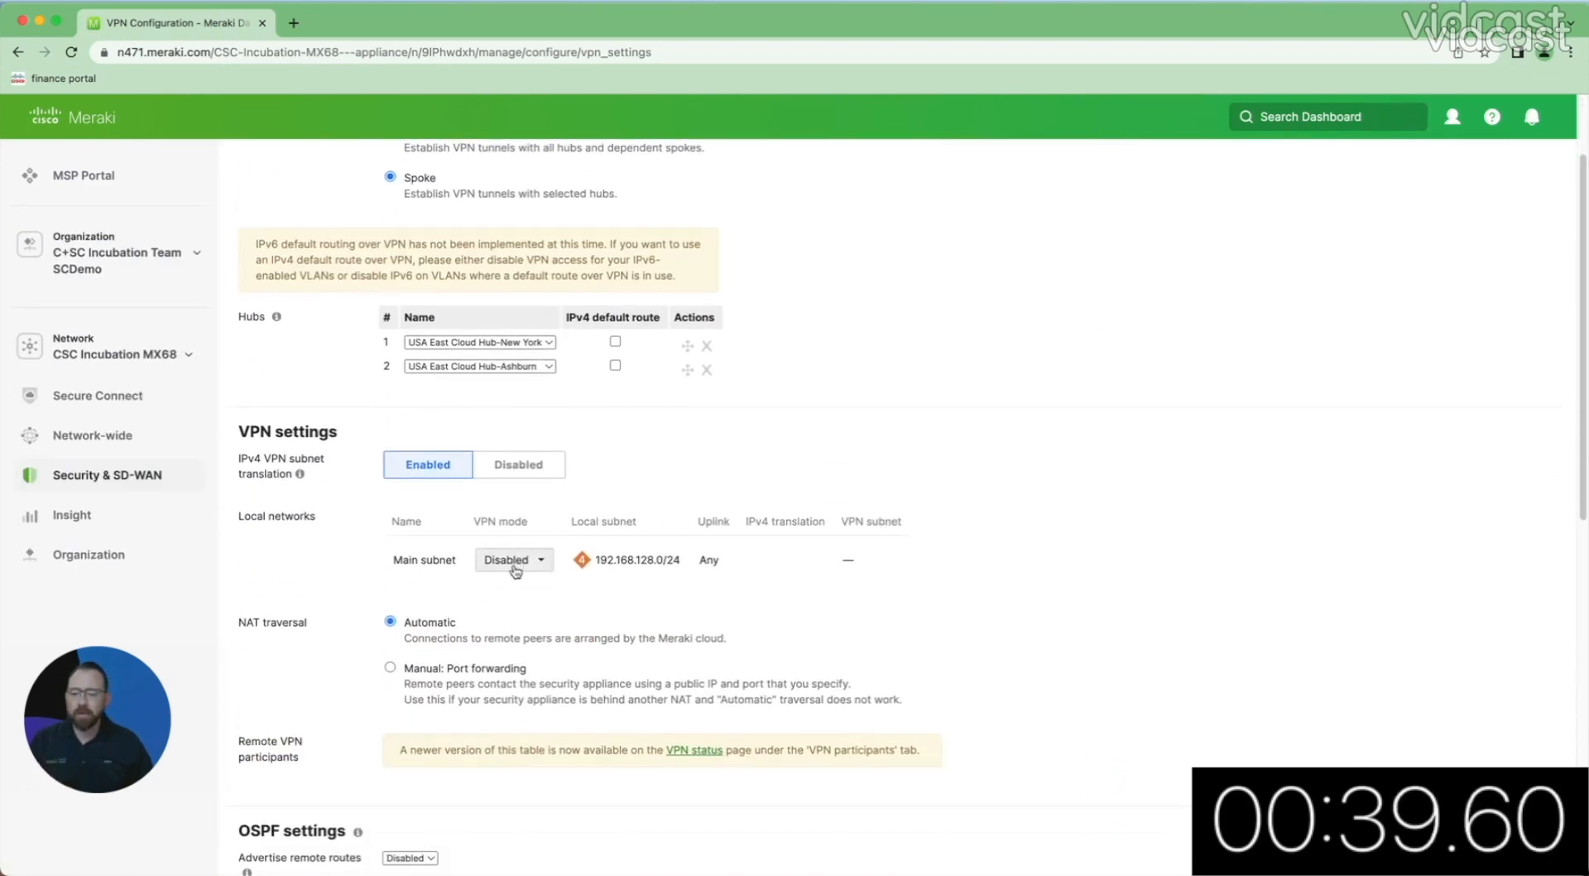
{"action": "left_click", "coordinate": [513, 560]}
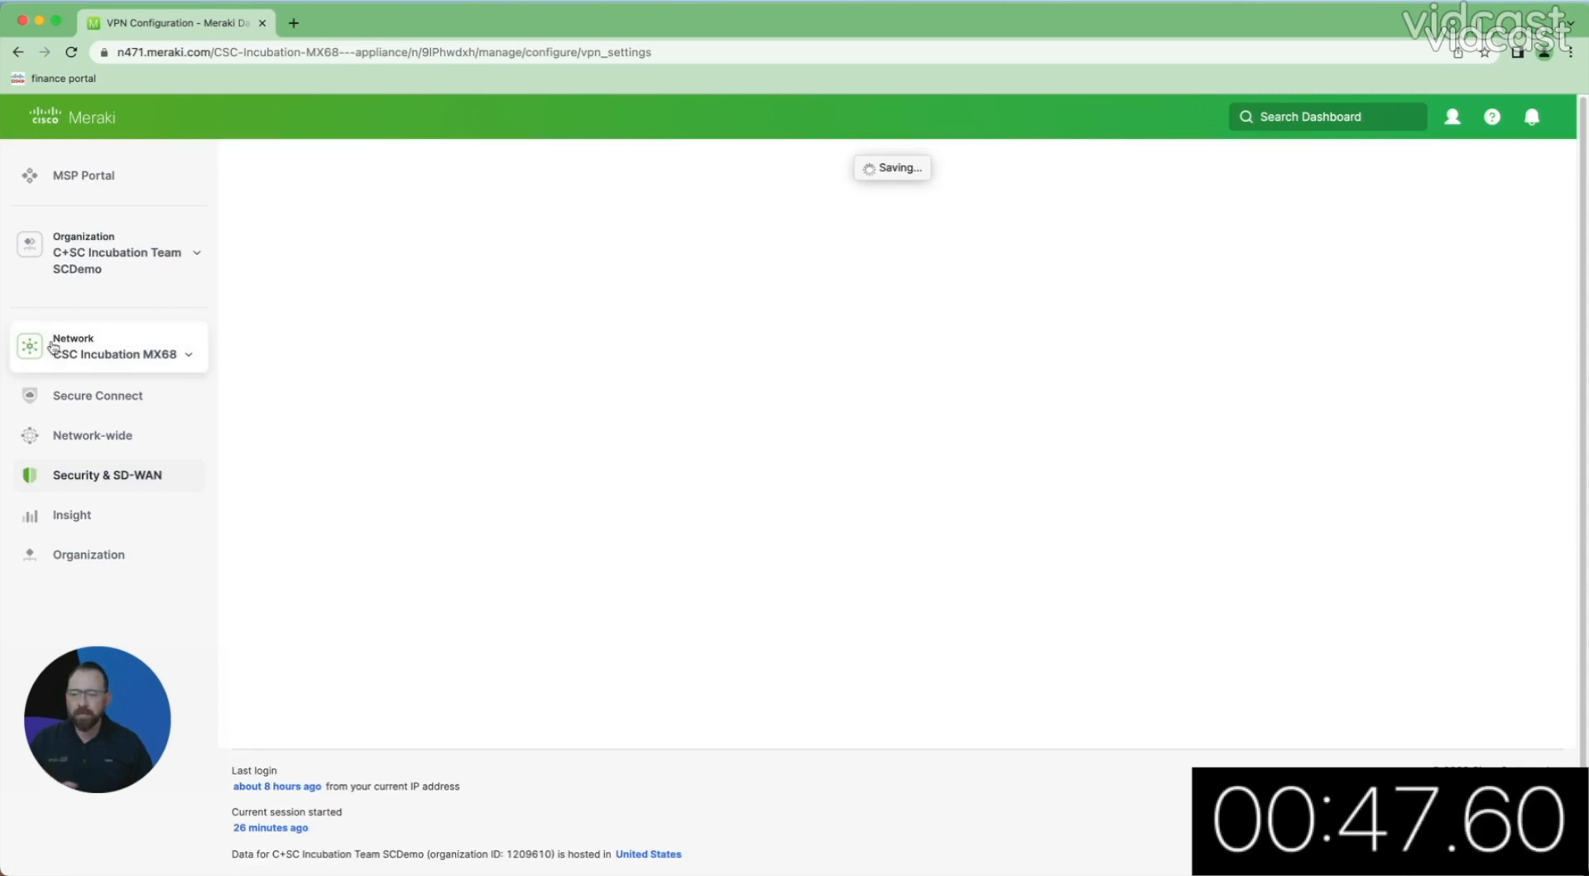
{"action": "mouse_move", "coordinate": [98, 396]}
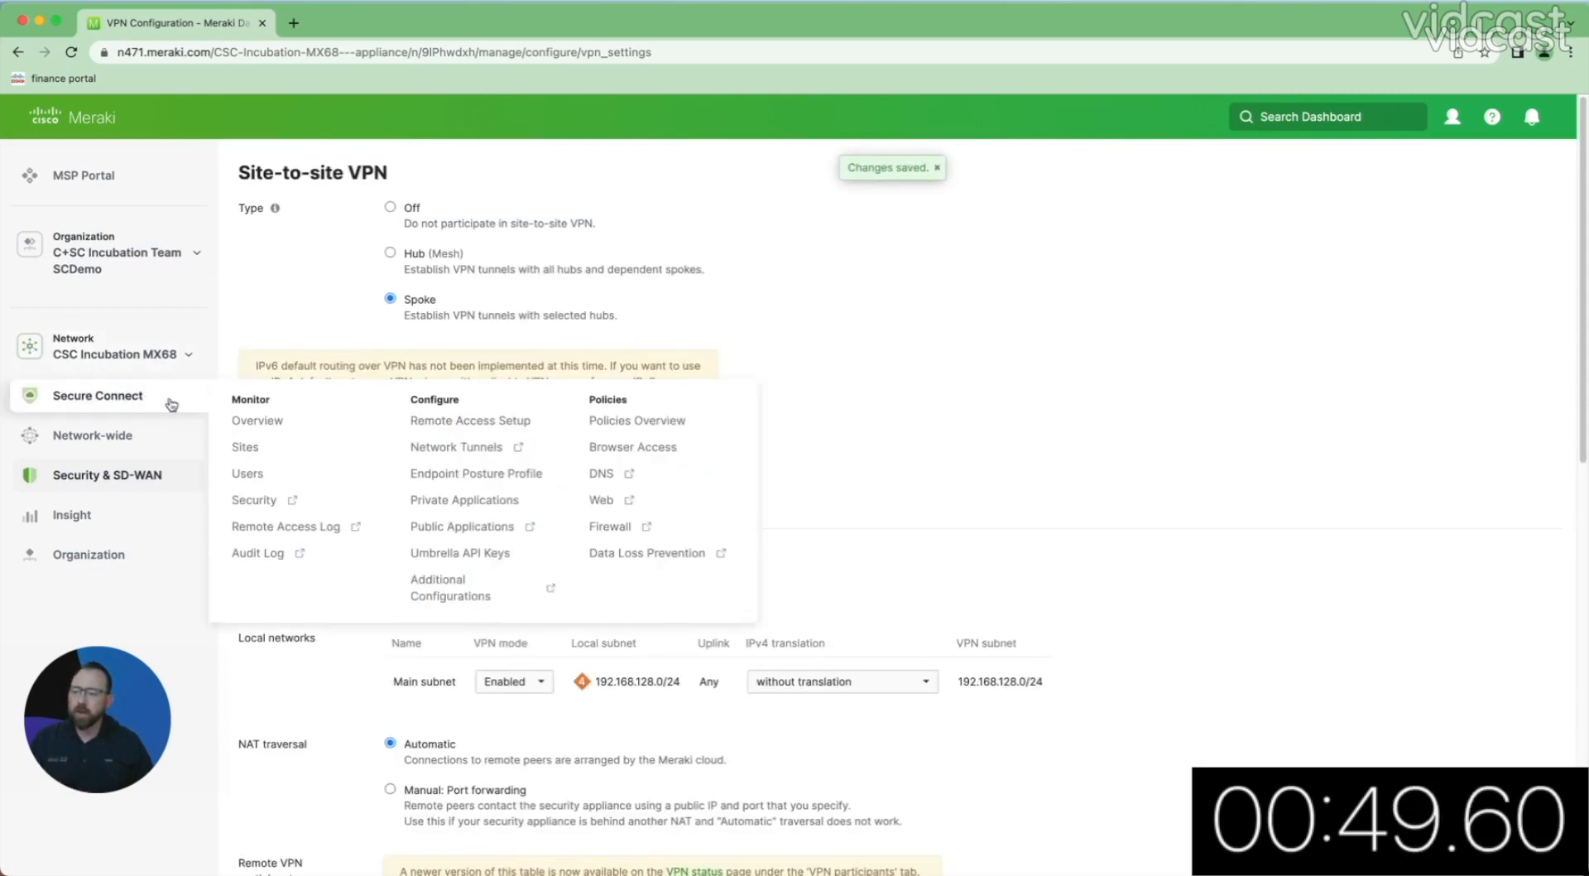
{"action": "mouse_move", "coordinate": [464, 500]}
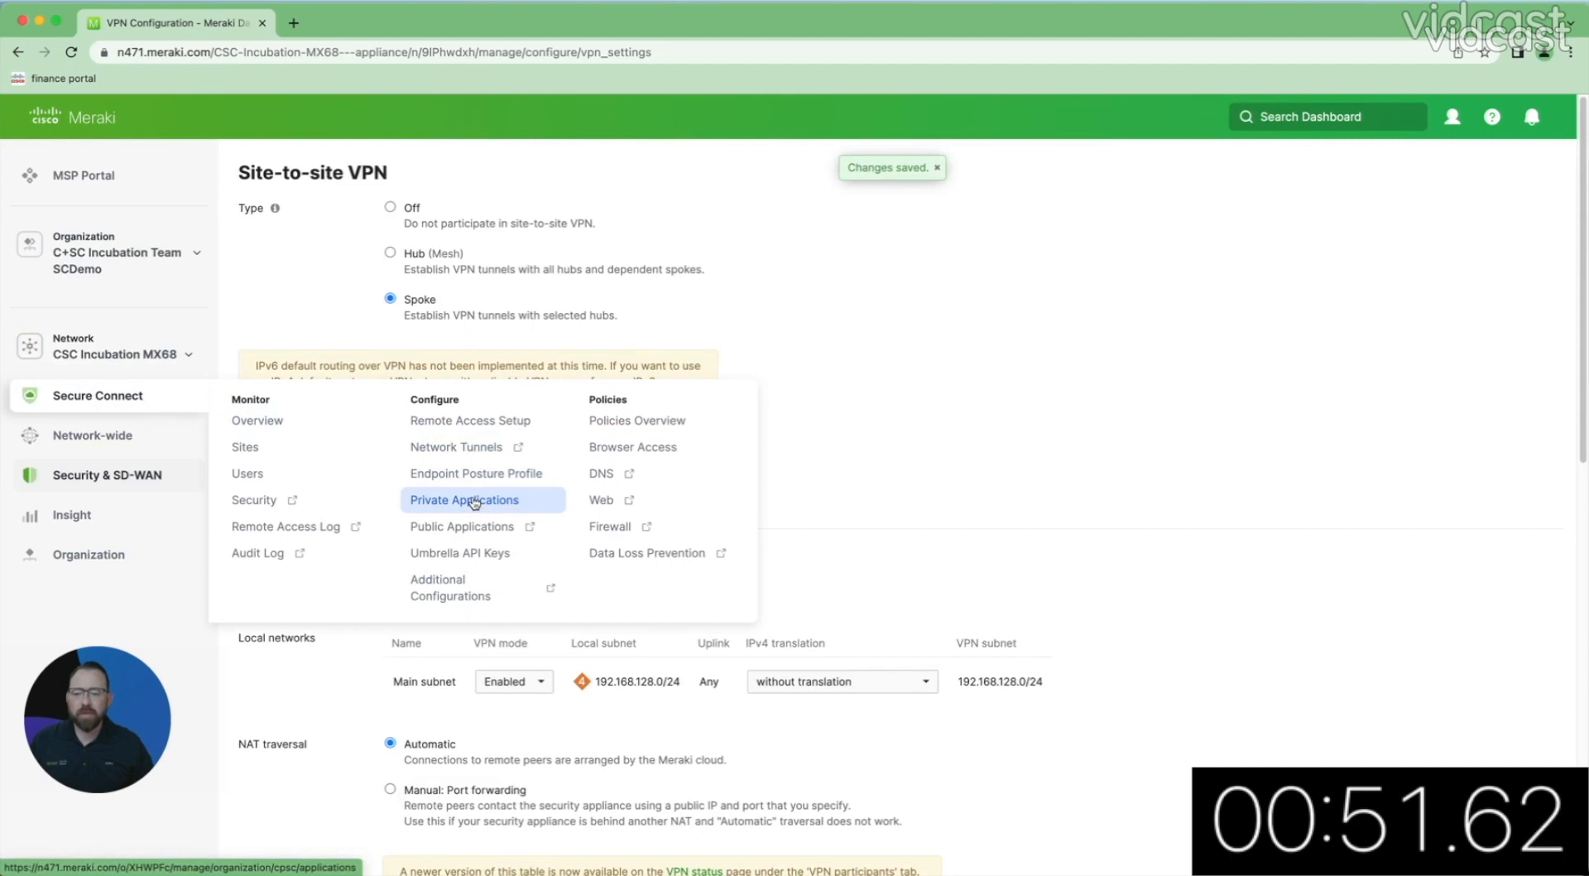
Add a new private application named firepower 1010 management
{"action": "left_click", "coordinate": [464, 500]}
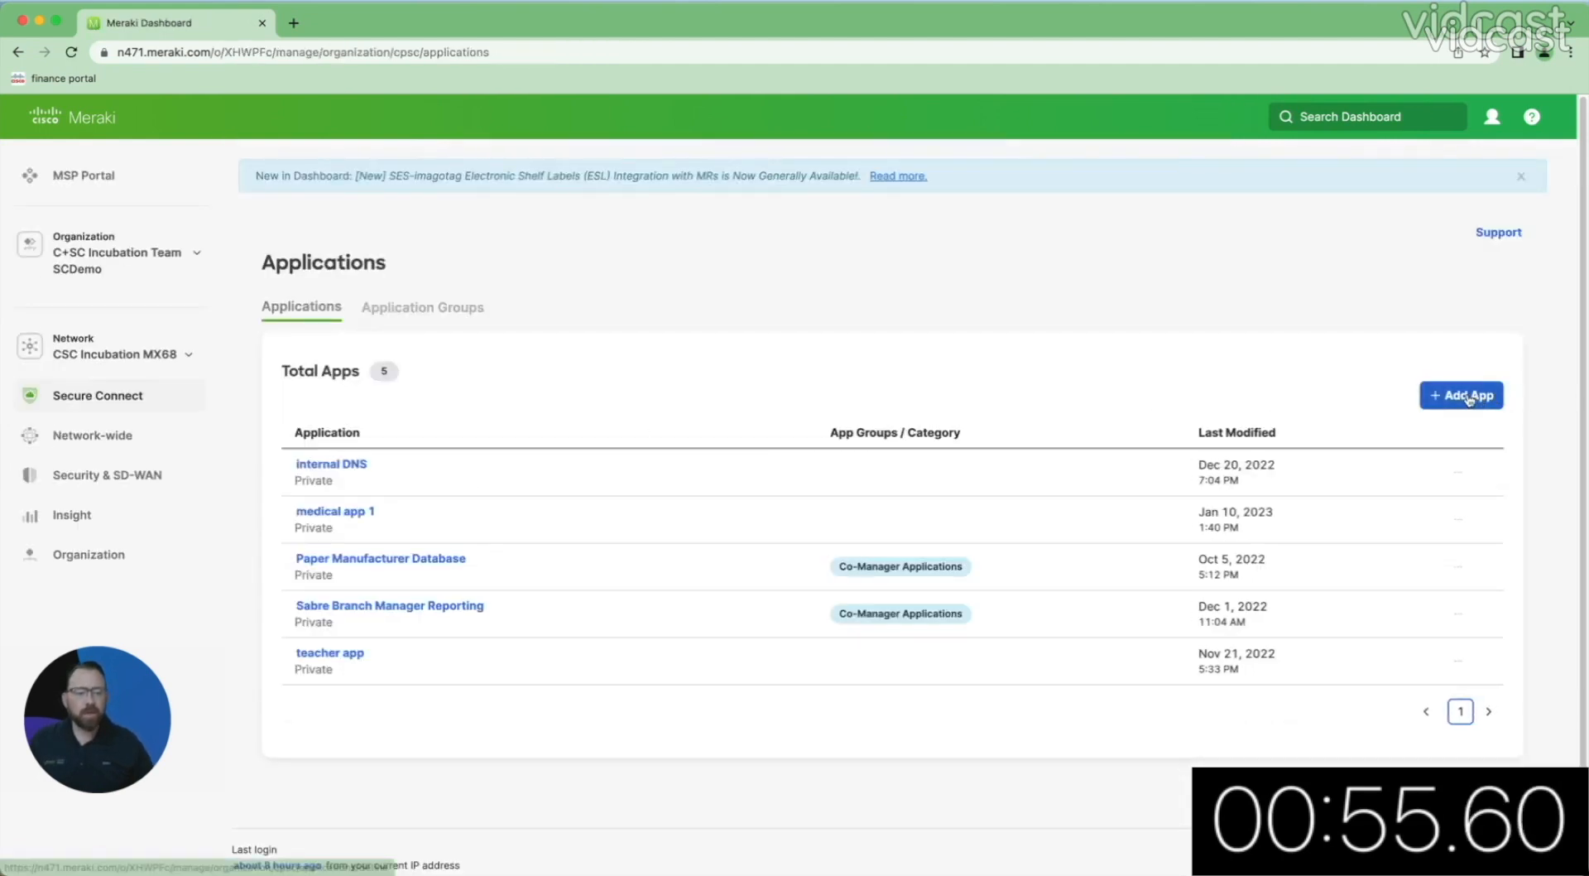
{"action": "left_click", "coordinate": [1460, 396]}
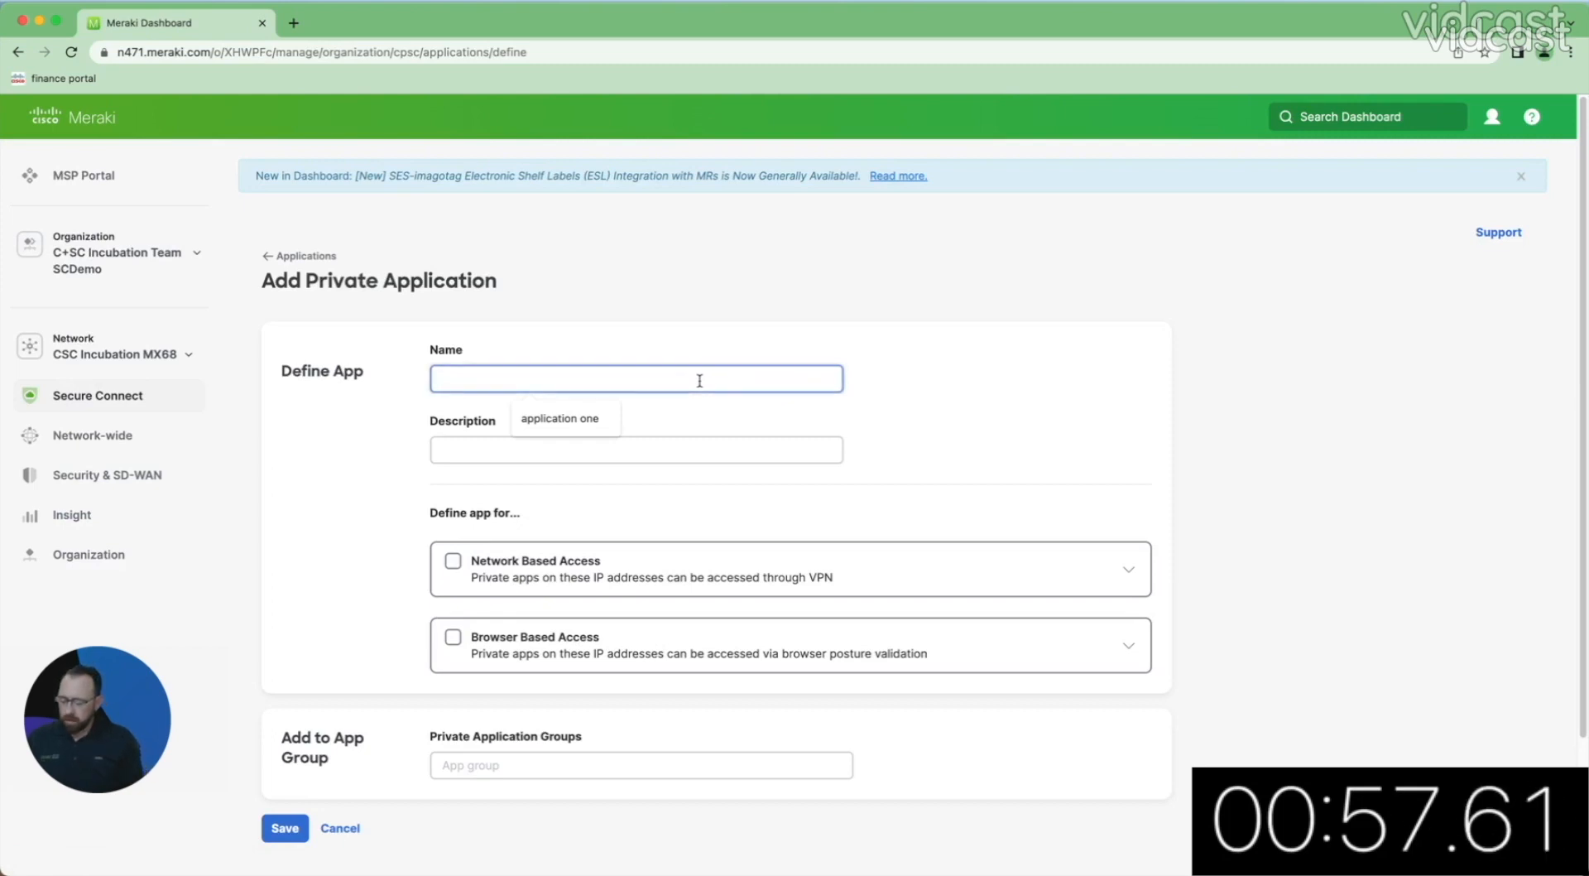
{"action": "type", "text": "firepower 1010 management"}
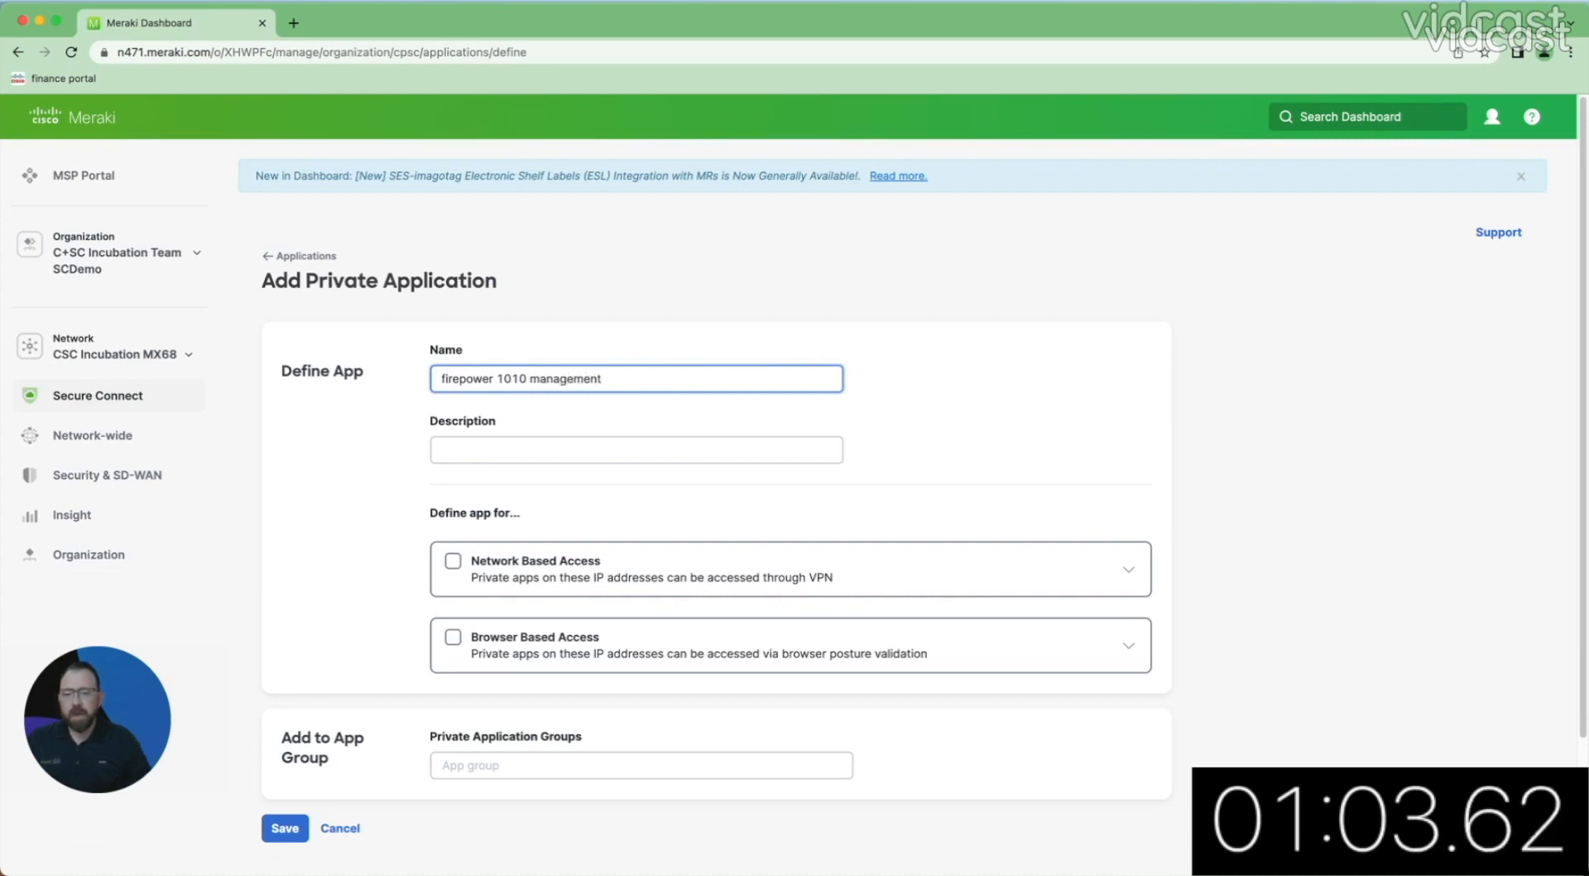
Enable Browser Based Access with IP 192.168.128.5 on port 443
{"action": "left_click", "coordinate": [452, 639]}
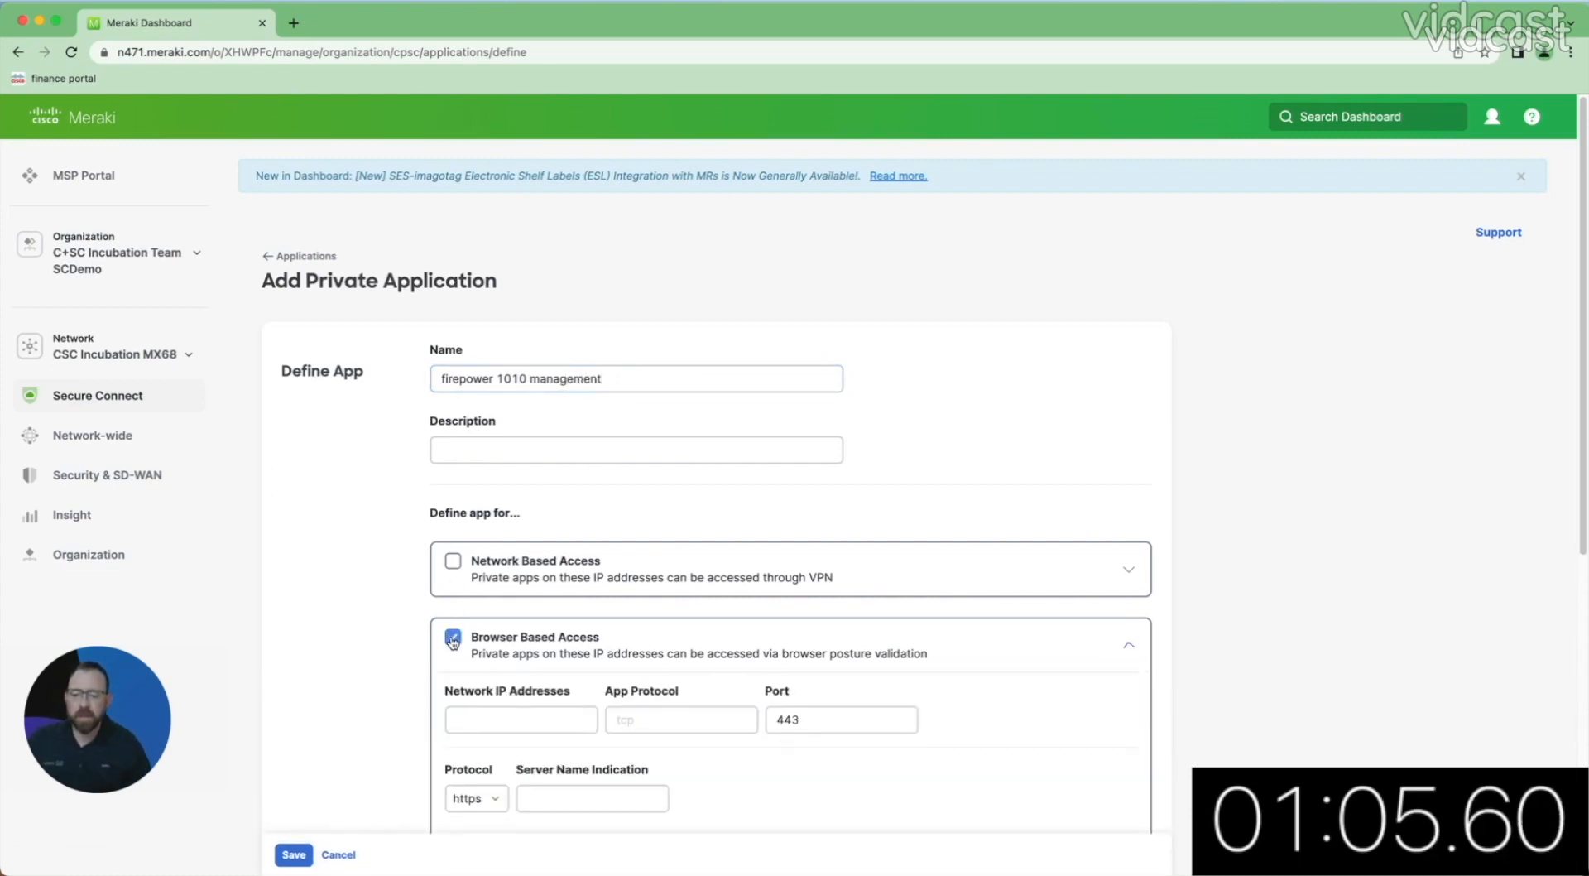
{"action": "type", "text": "1"}
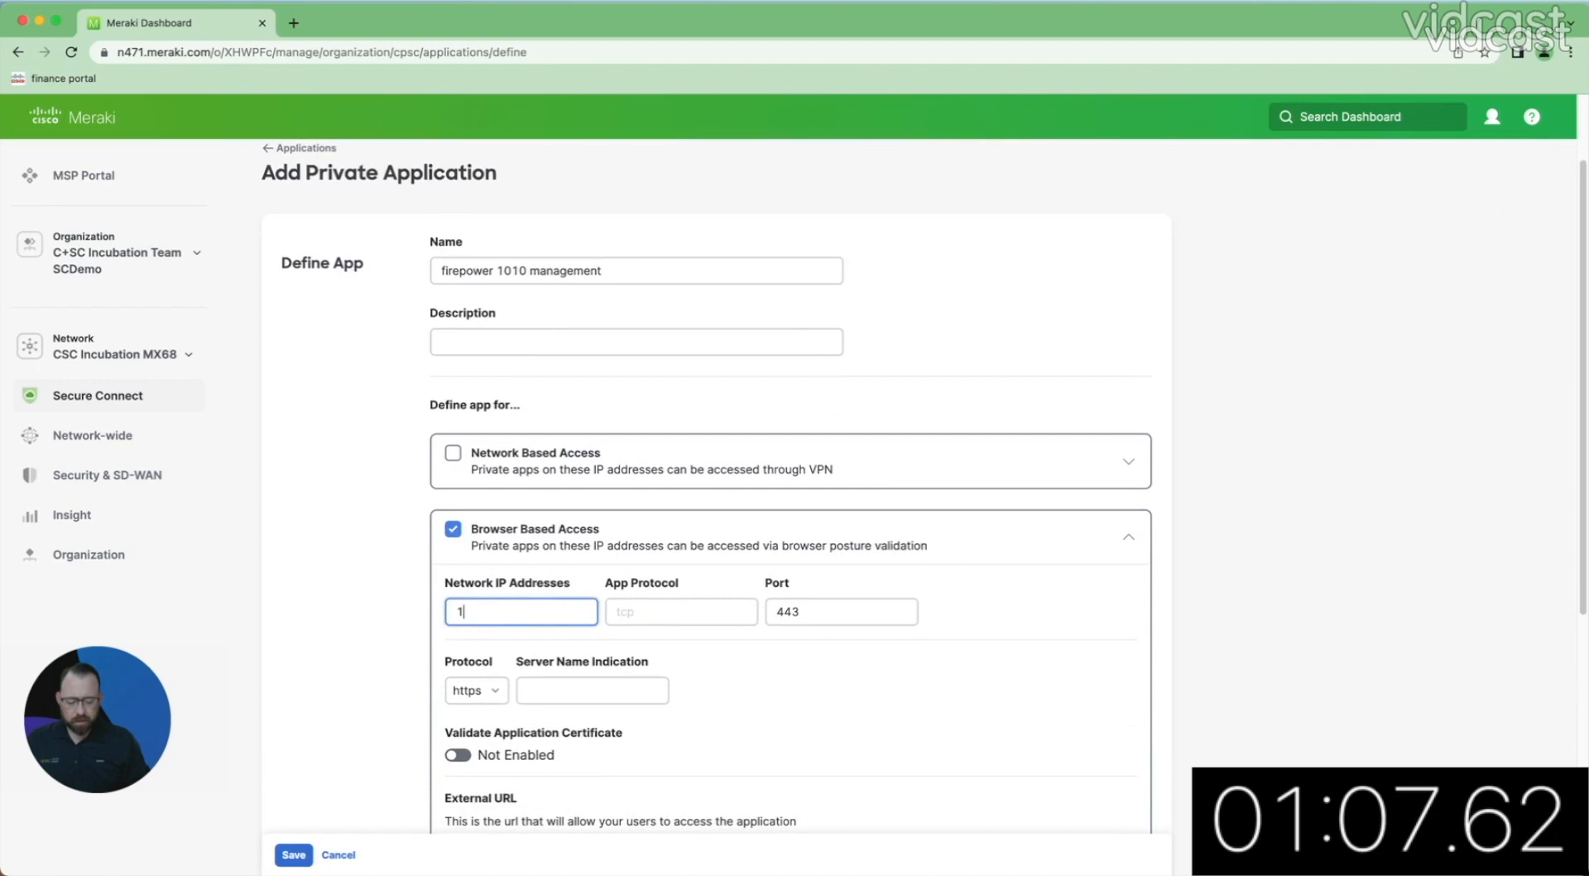
{"action": "type", "text": "92.168.128.5"}
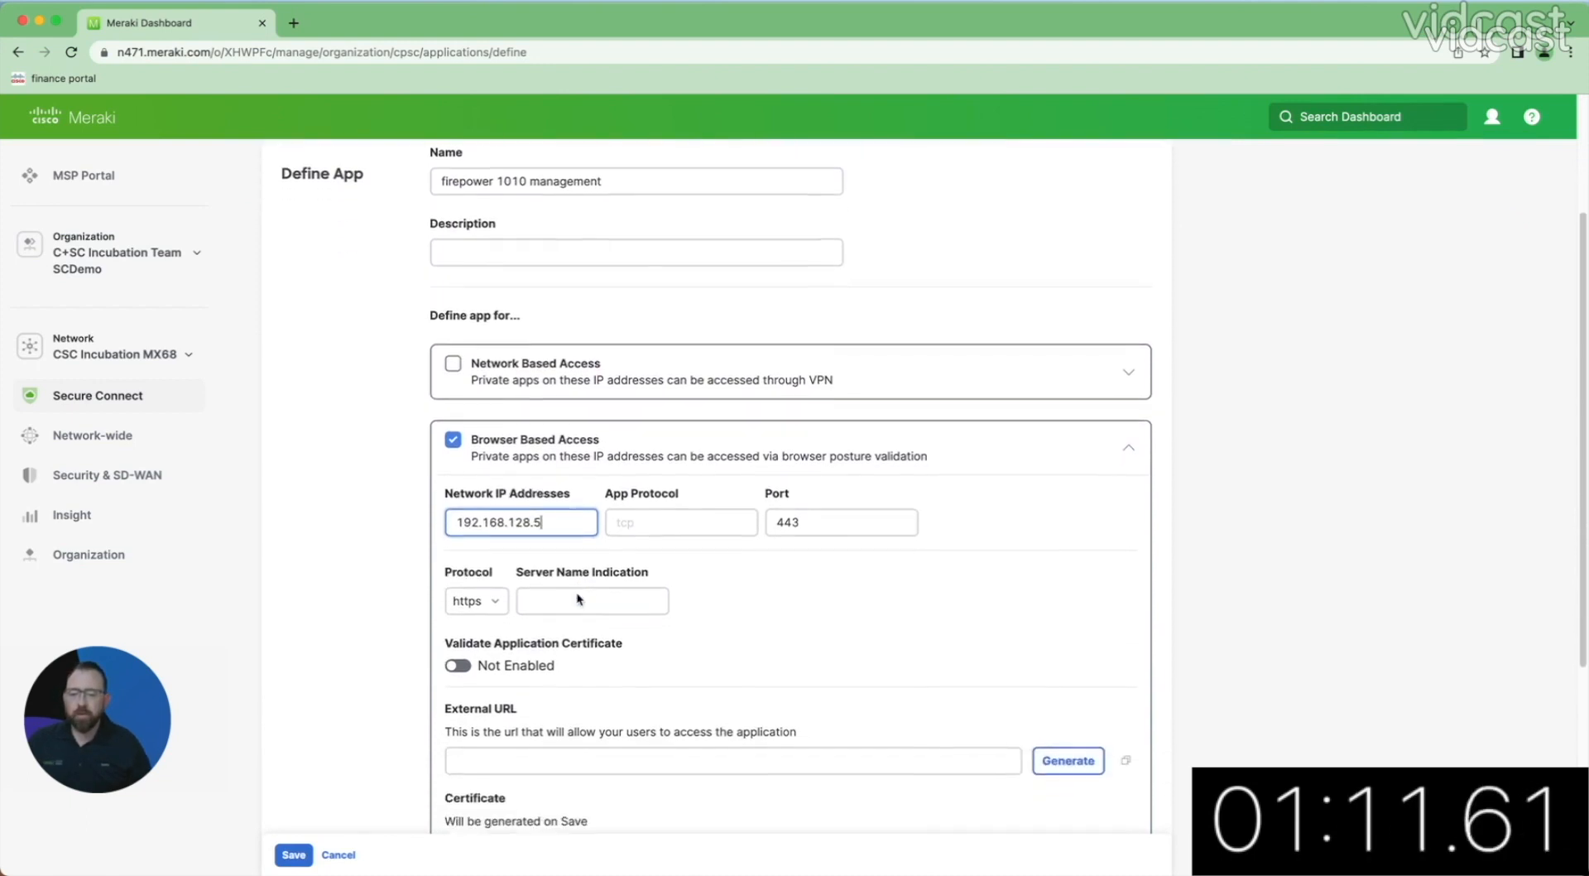
{"action": "scroll", "scroll_direction": "down", "scroll_amount": 3}
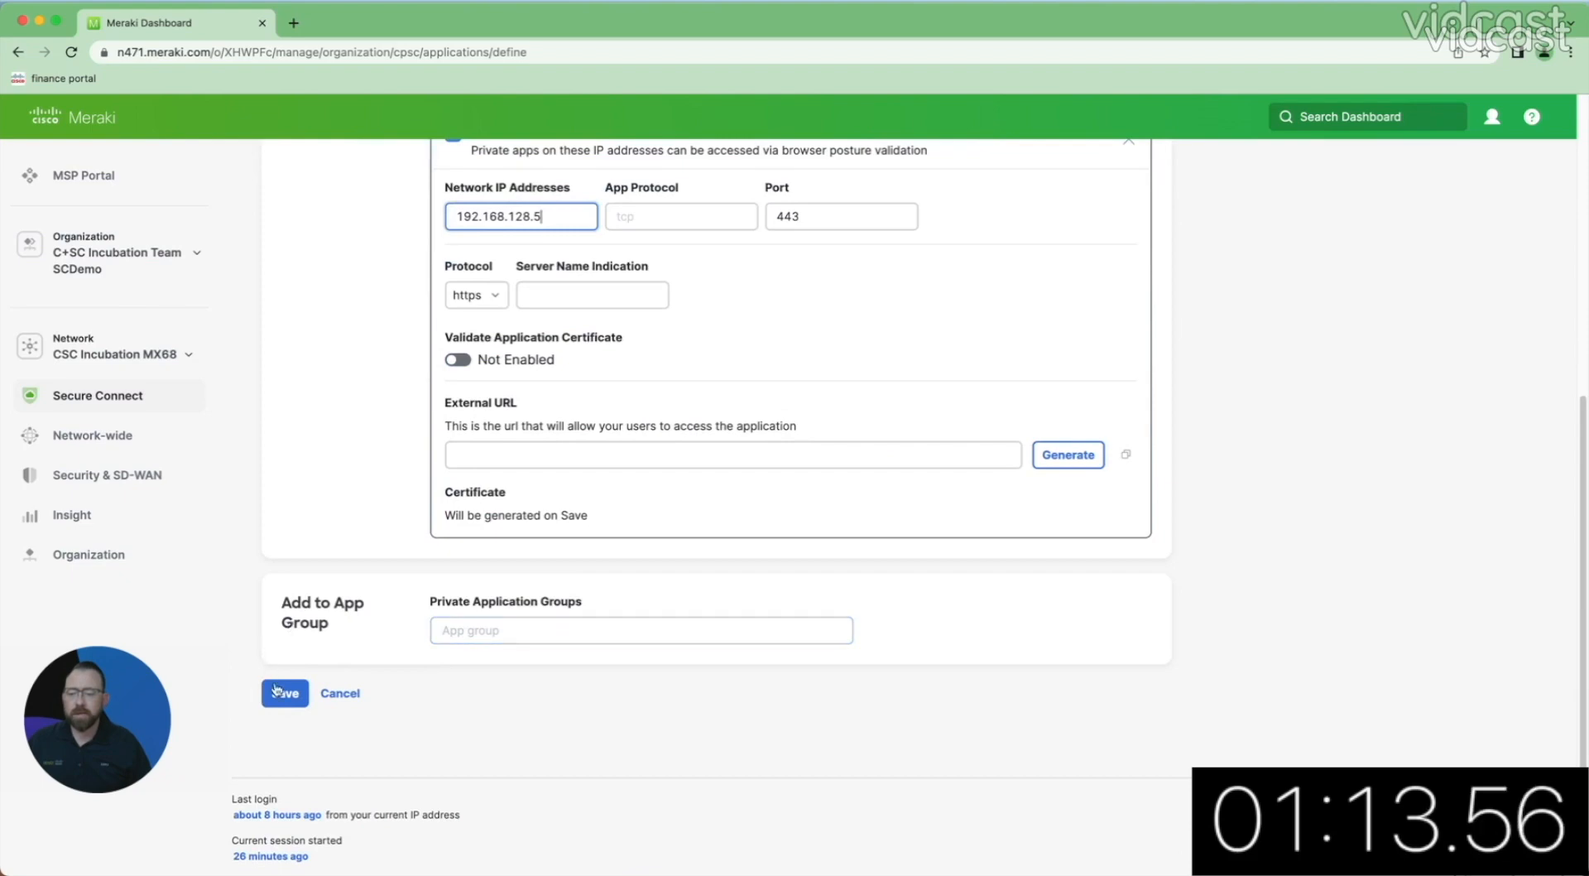
Save the firepower 1010 management app and copy its generated external URL
{"action": "left_click", "coordinate": [283, 692]}
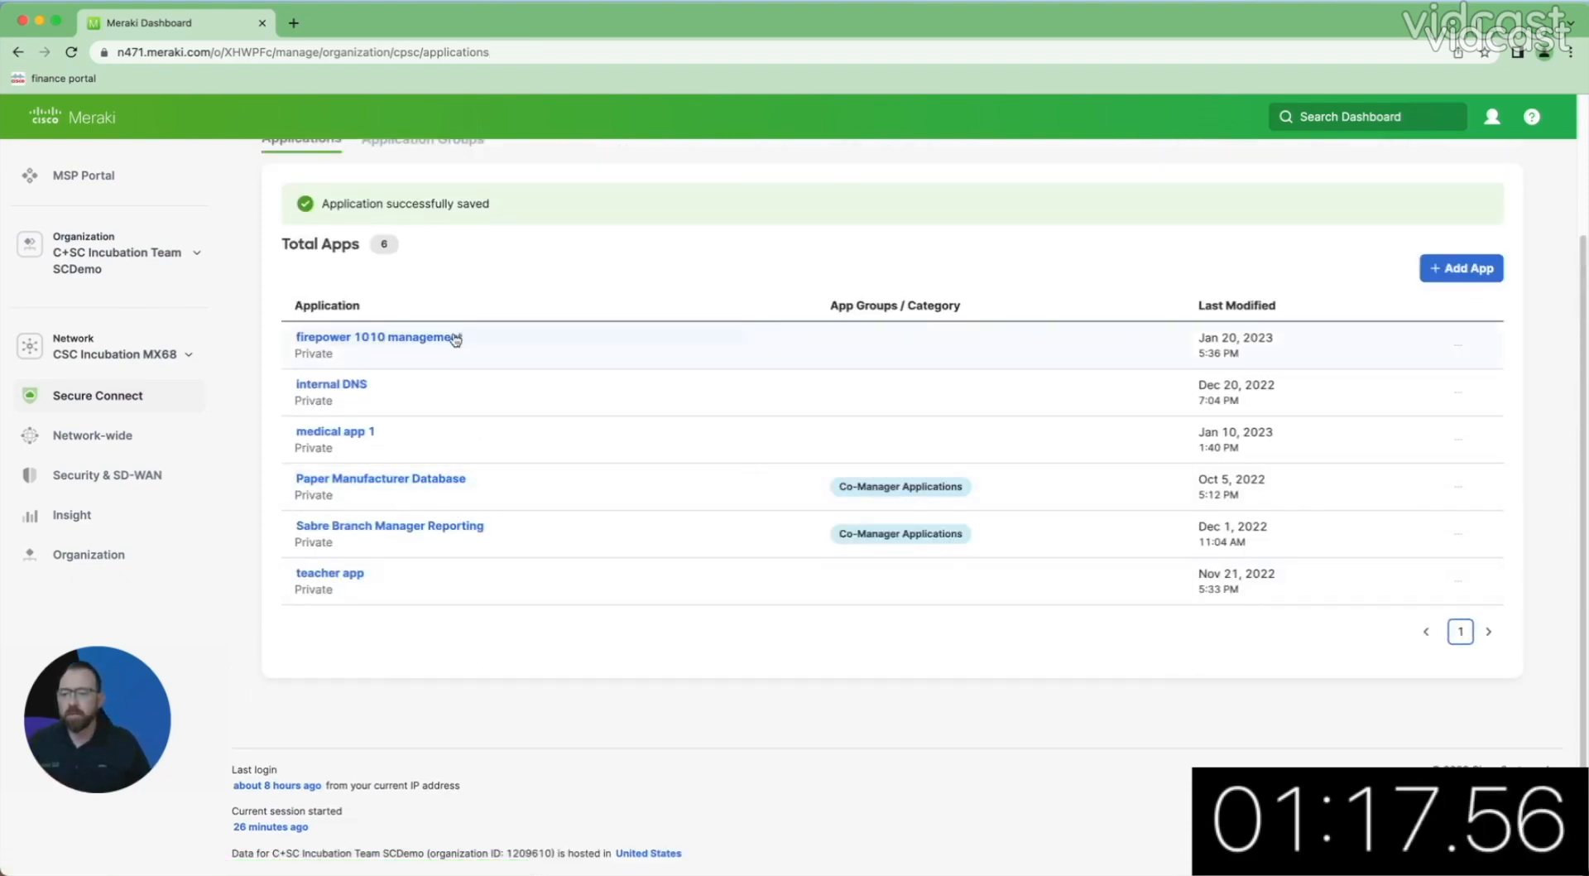
{"action": "left_click", "coordinate": [378, 336]}
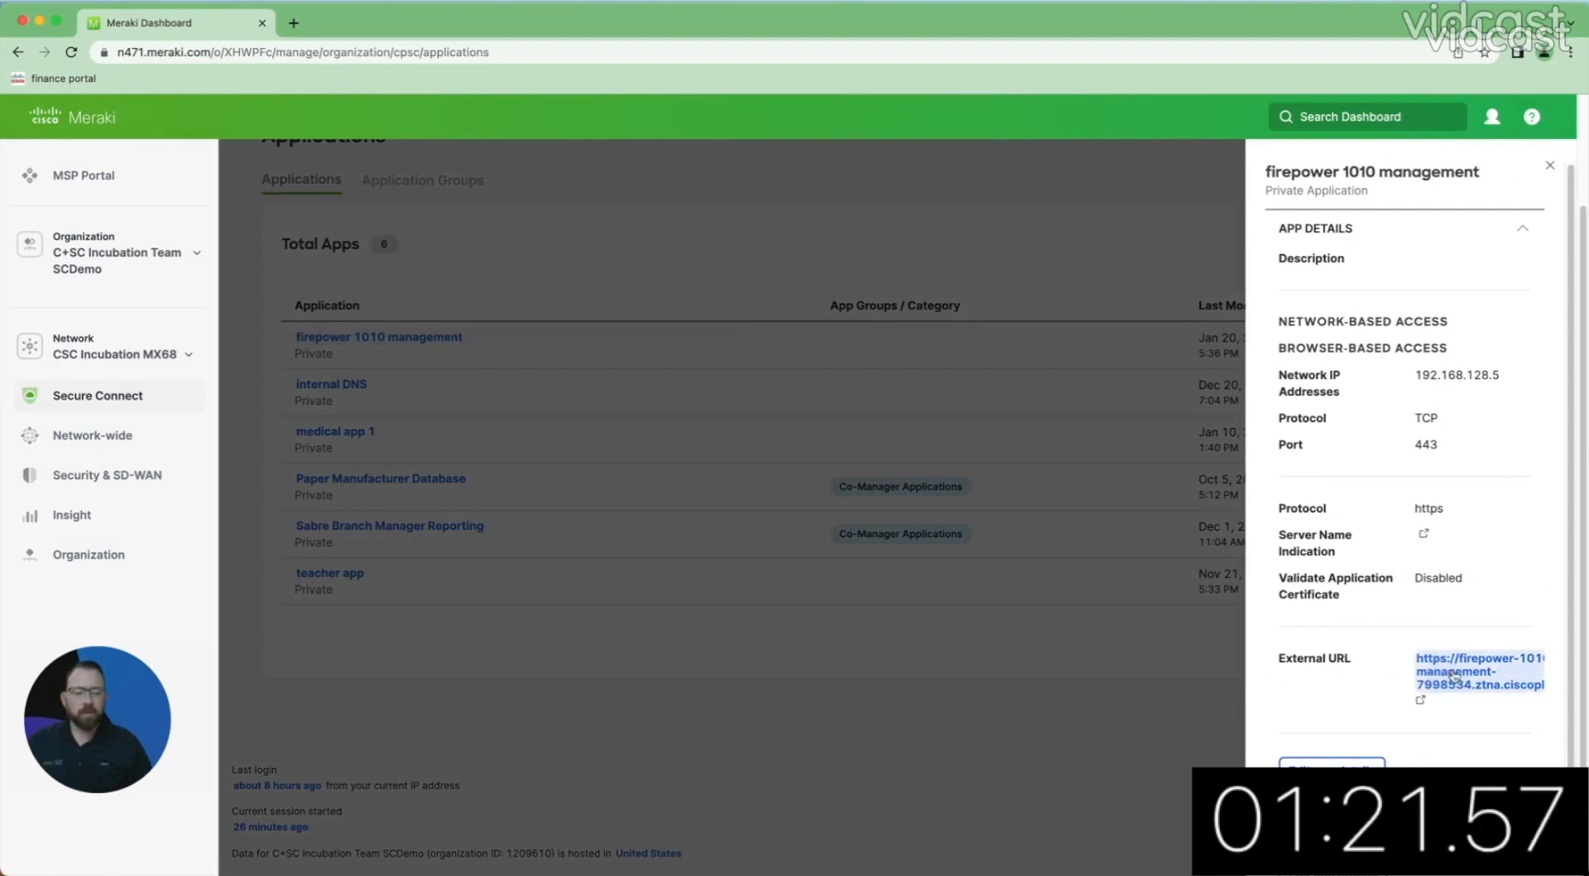
{"action": "right_click", "coordinate": [1479, 666]}
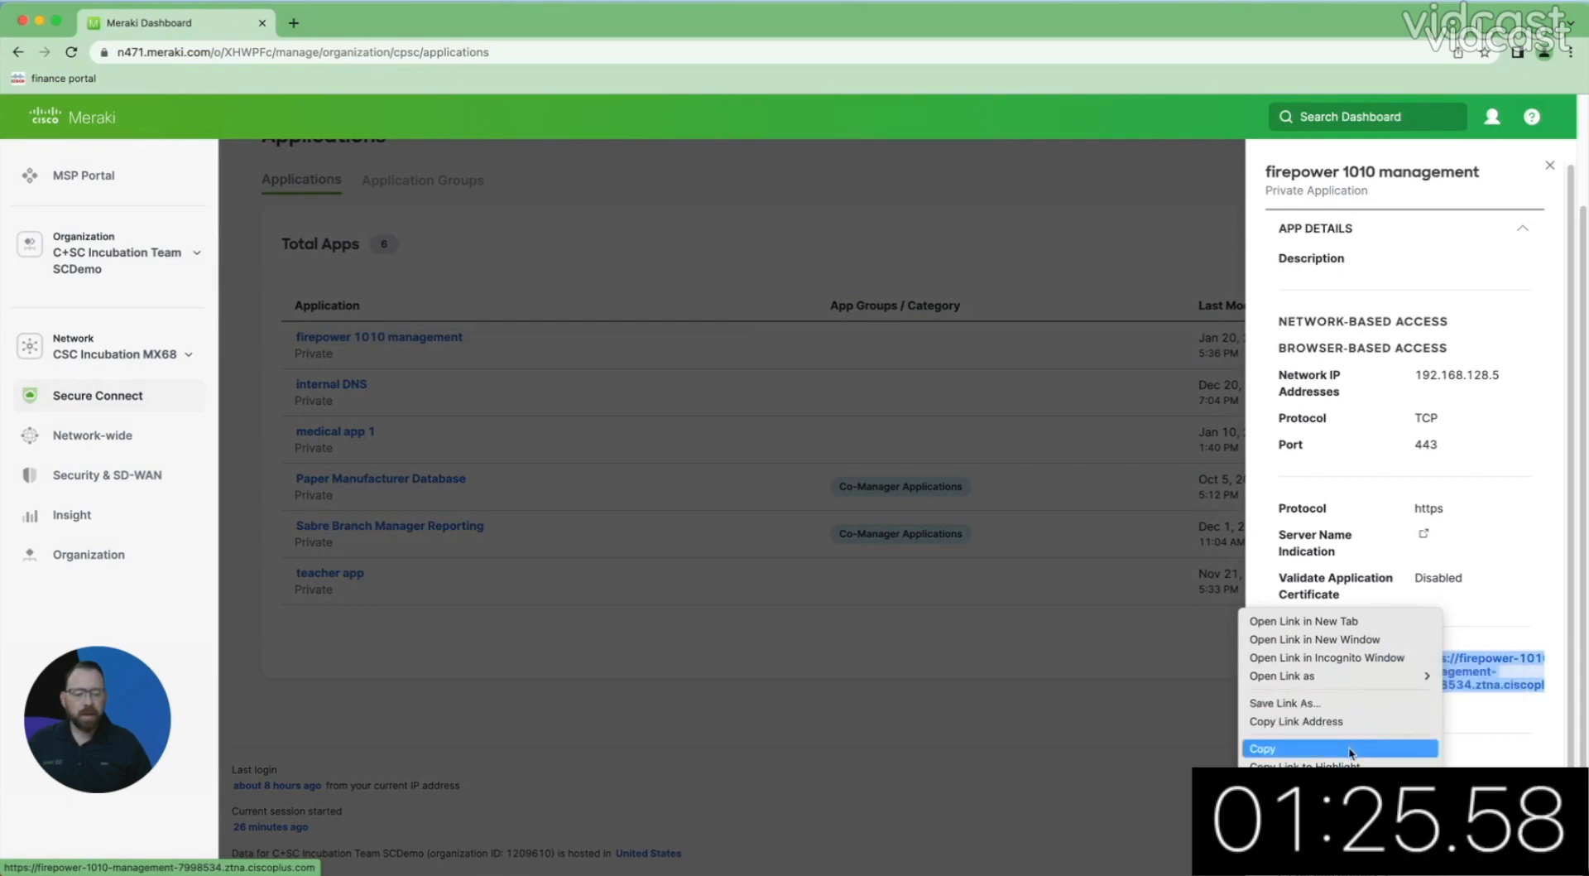
{"action": "left_click", "coordinate": [1263, 748]}
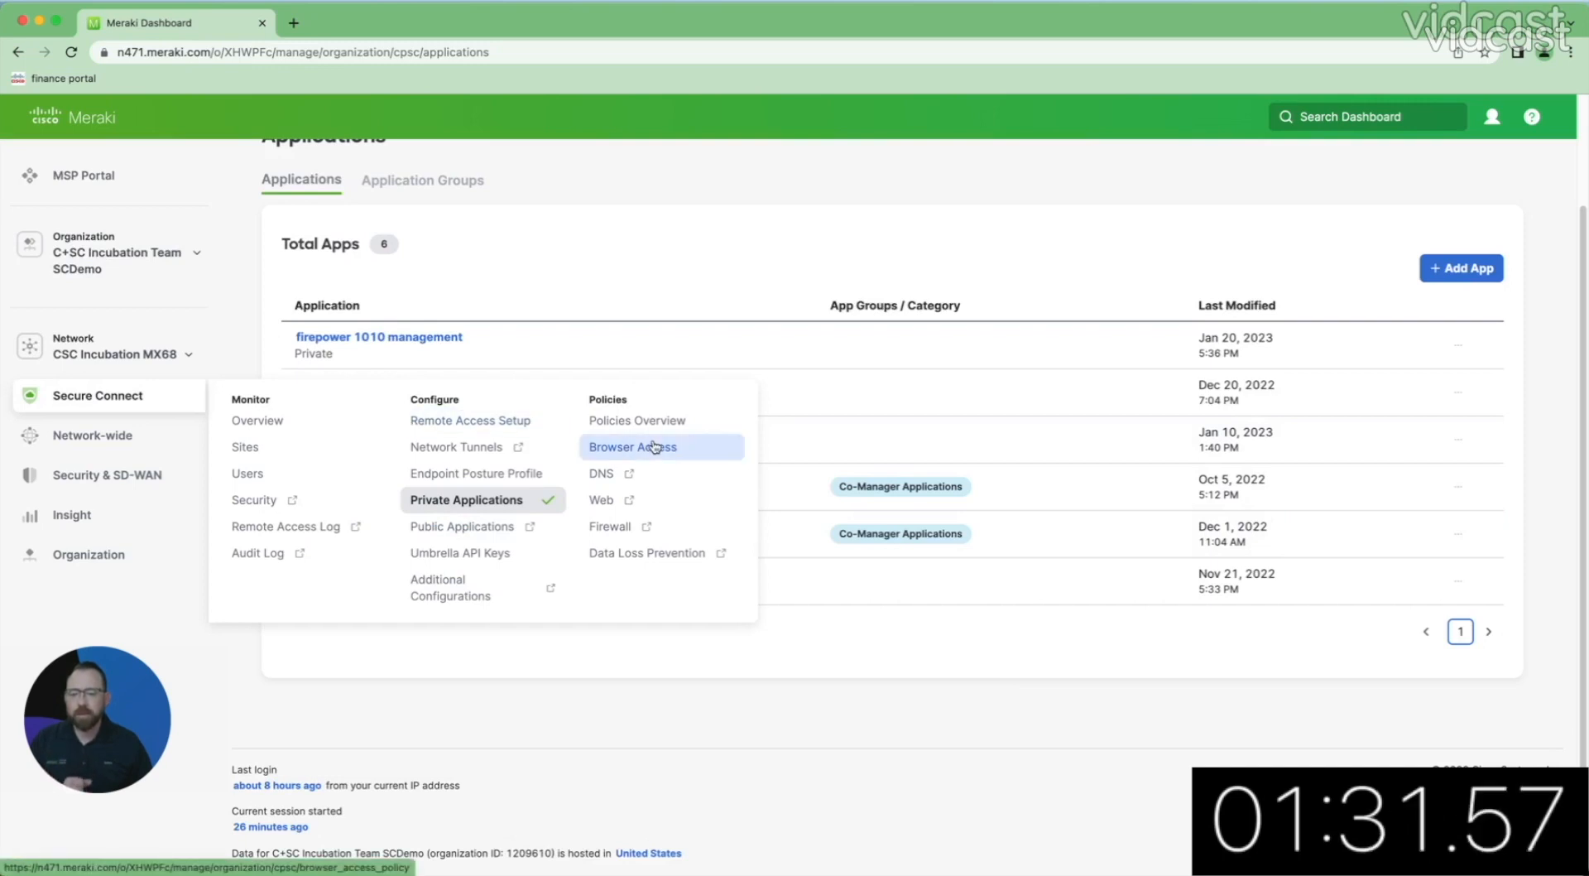
Go to the Browser Access policy page under Secure Connect Policies
{"action": "left_click", "coordinate": [632, 447]}
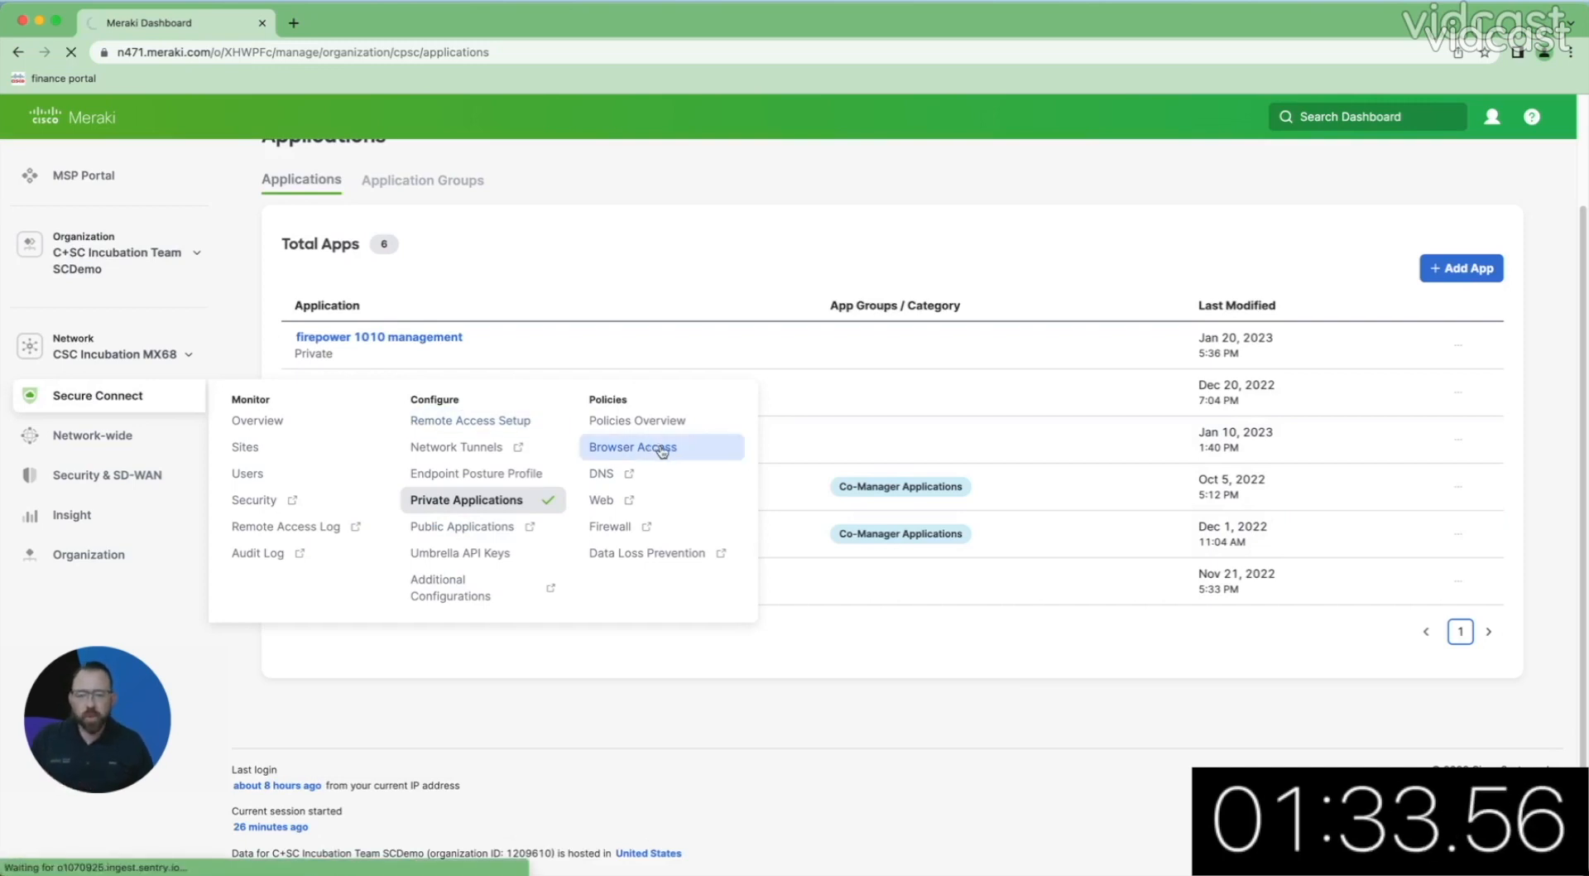
{"action": "left_click", "coordinate": [630, 445]}
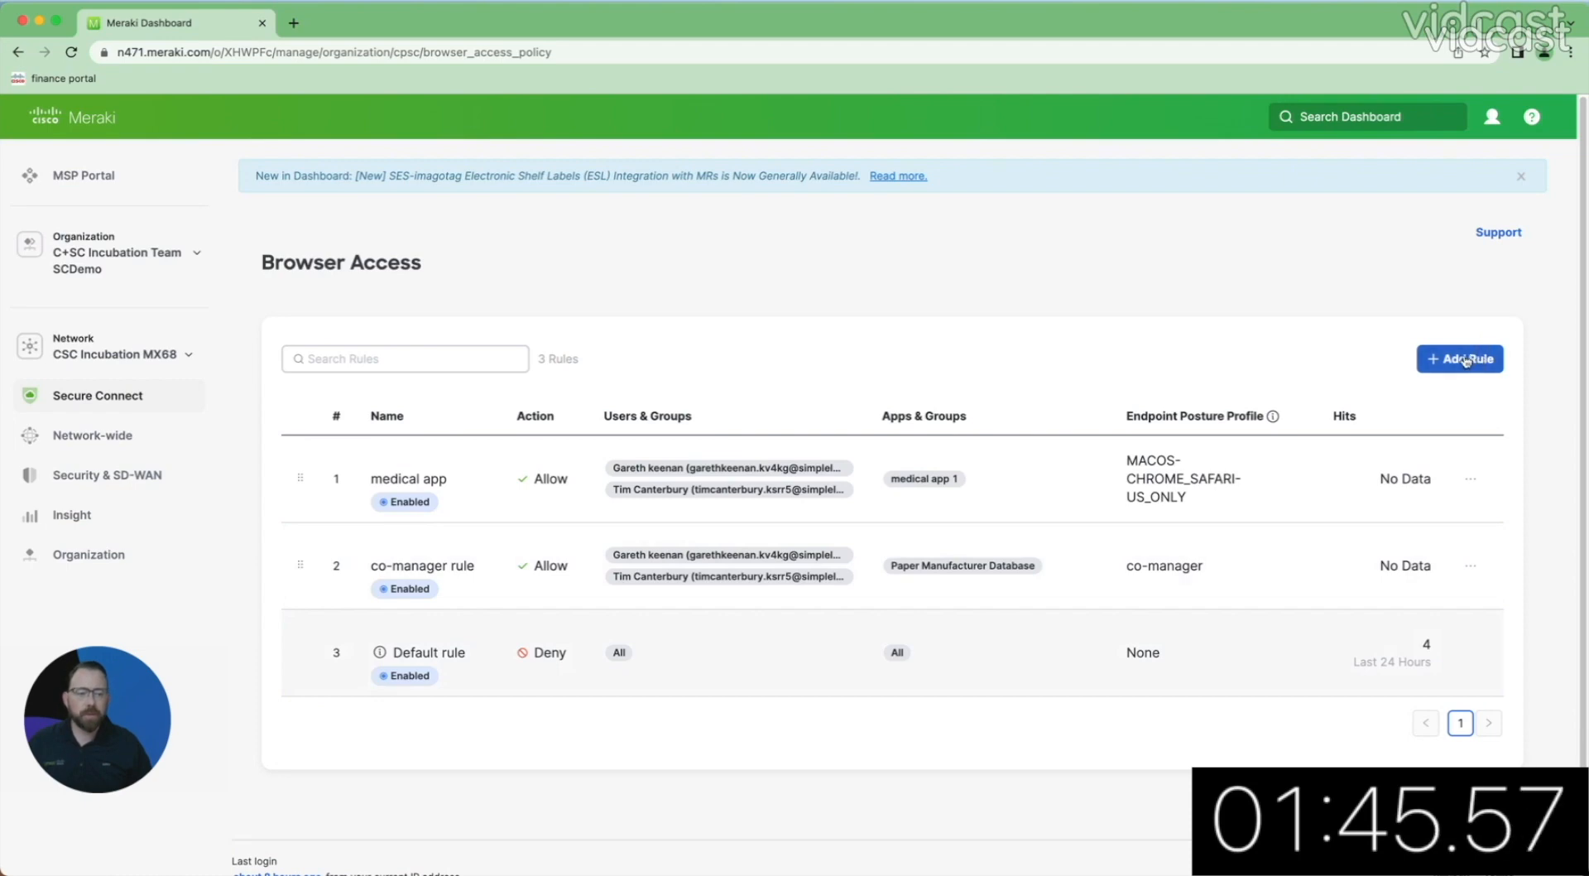
Start a new Browser Access rule named firepower granted to Gareth keenan
{"action": "left_click", "coordinate": [1460, 357]}
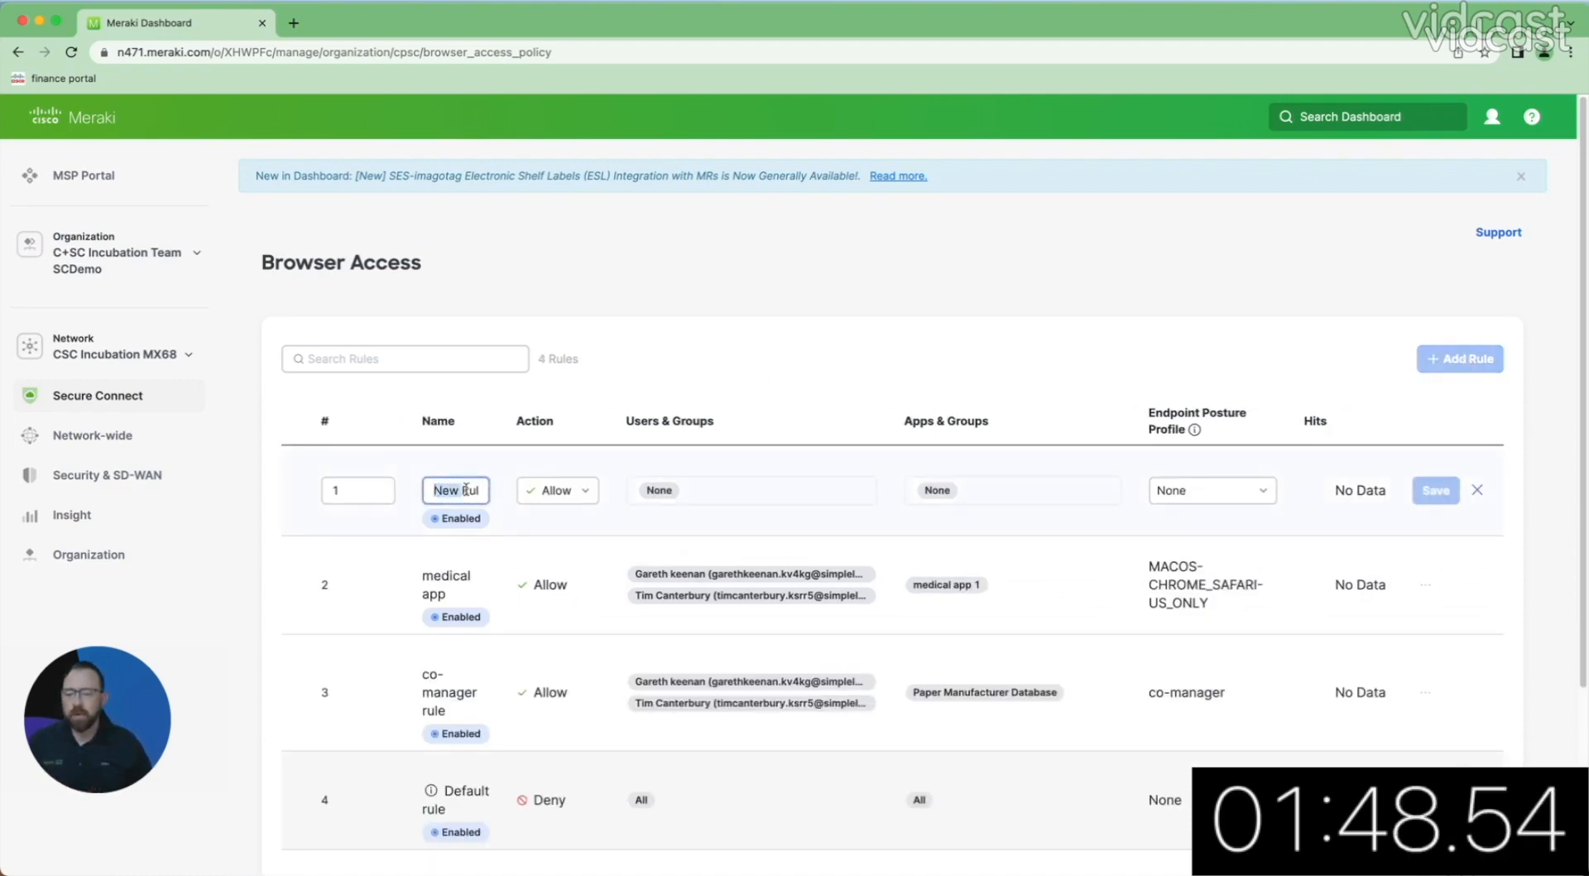
{"action": "type", "text": "firepowe"}
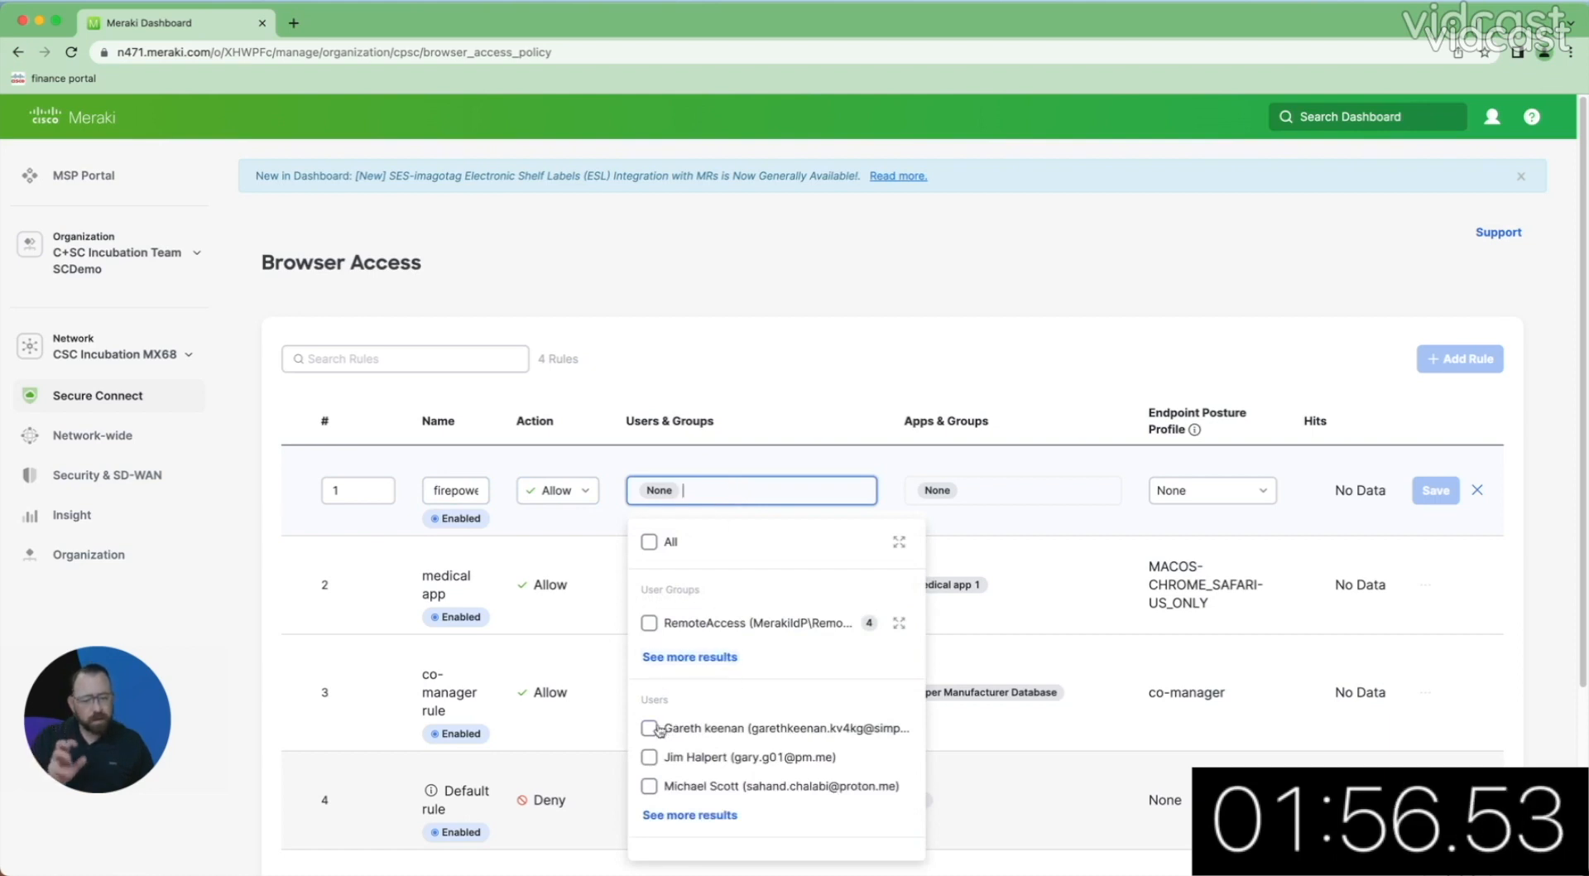
{"action": "left_click", "coordinate": [649, 728]}
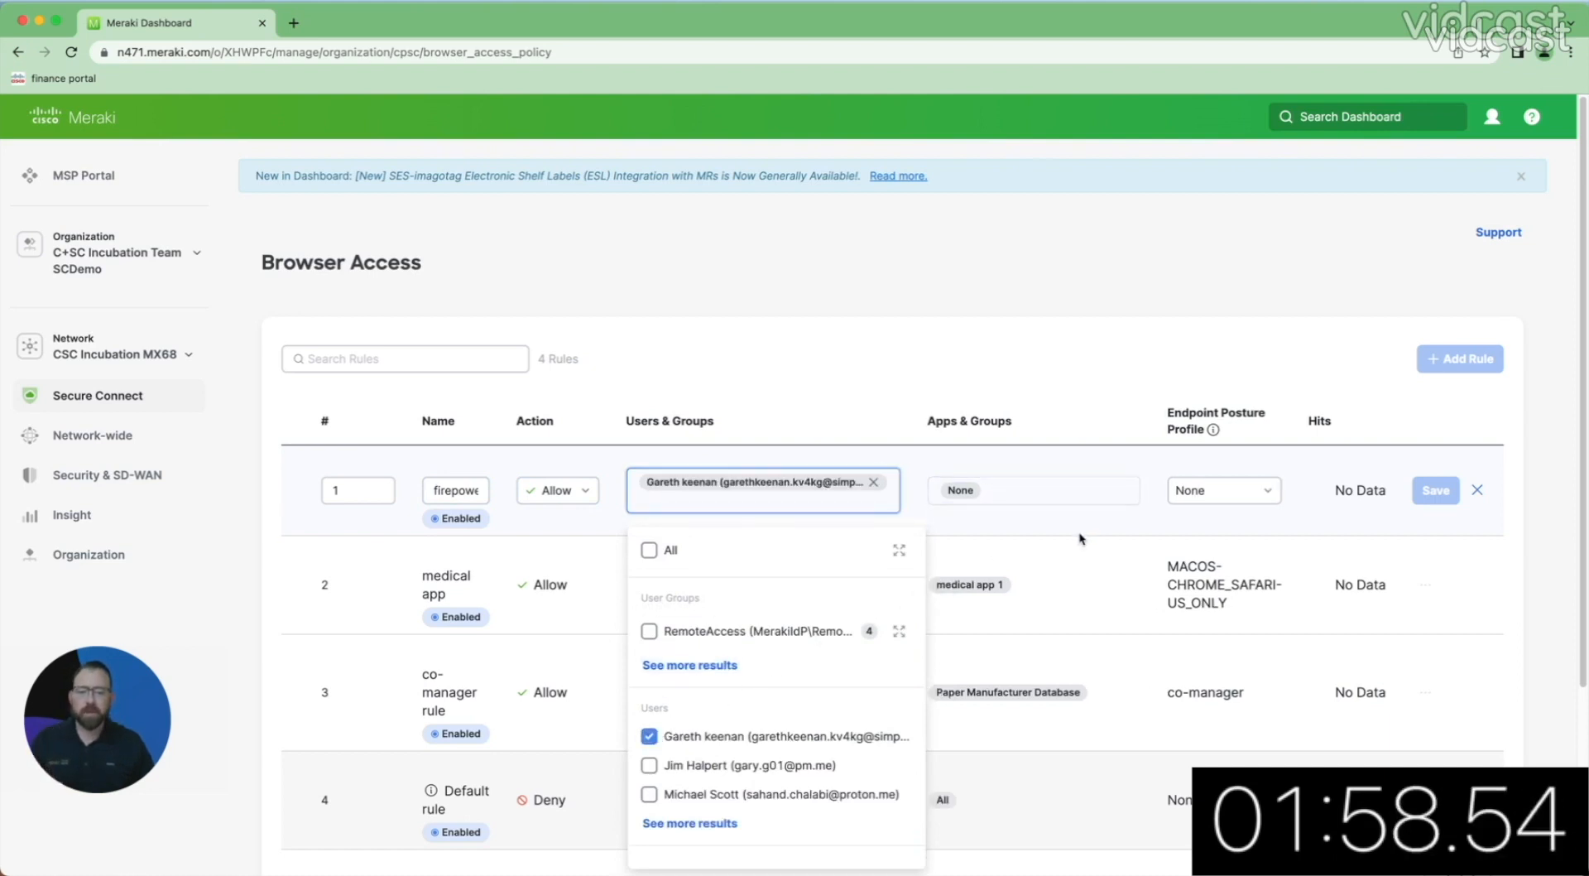
Include firepower 1010 management, require the MACOS-CHROME_SAFARI-US_ONLY posture profile, and save the rule
{"action": "left_click", "coordinate": [1033, 490]}
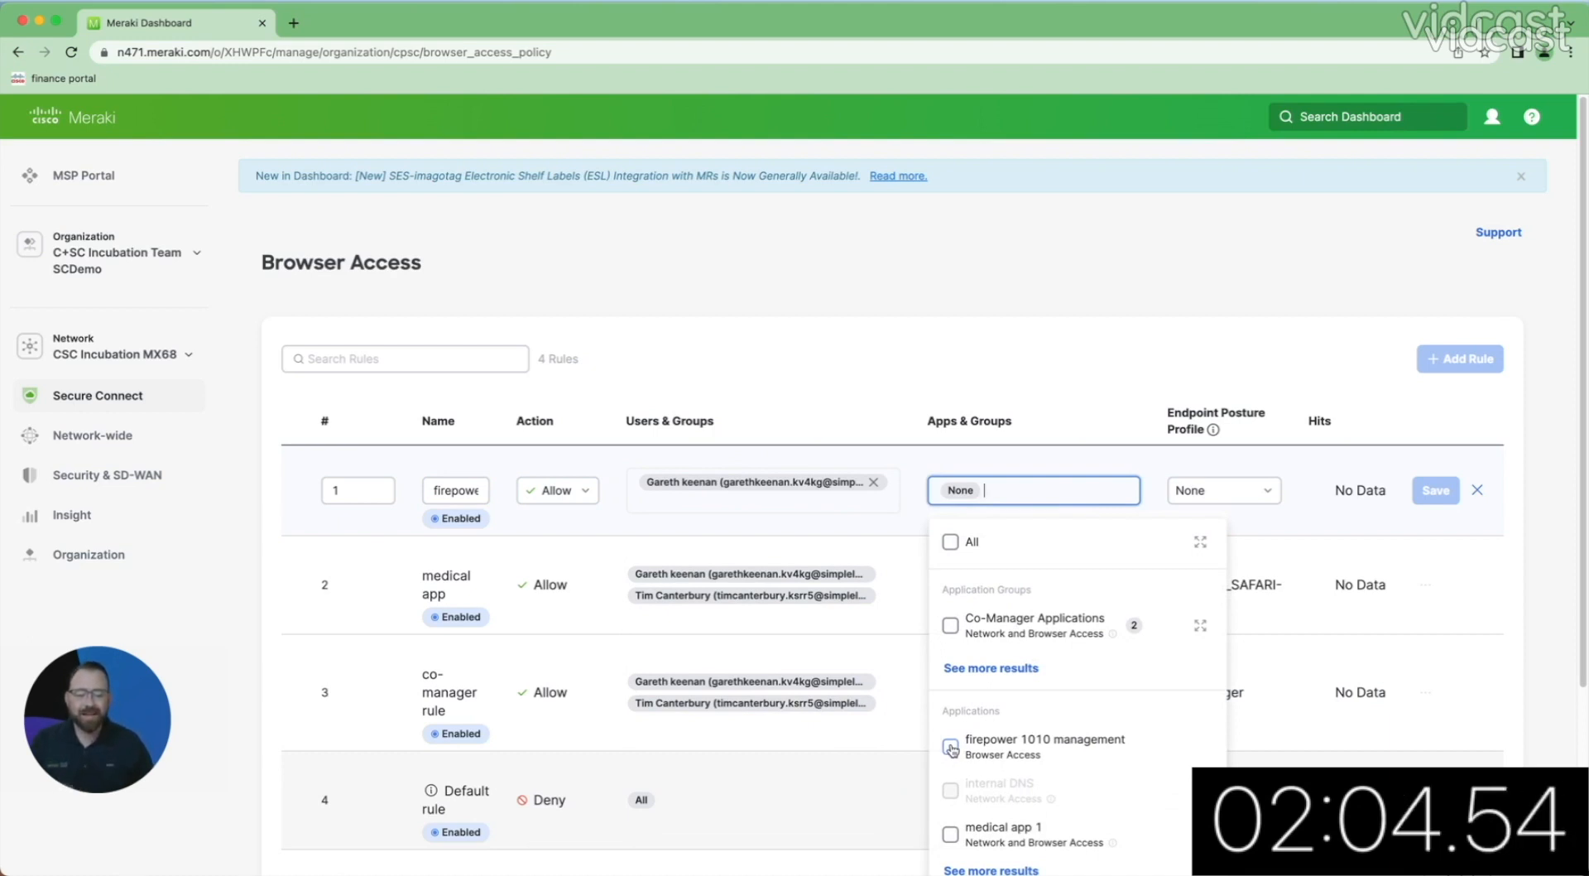
{"action": "left_click", "coordinate": [950, 747]}
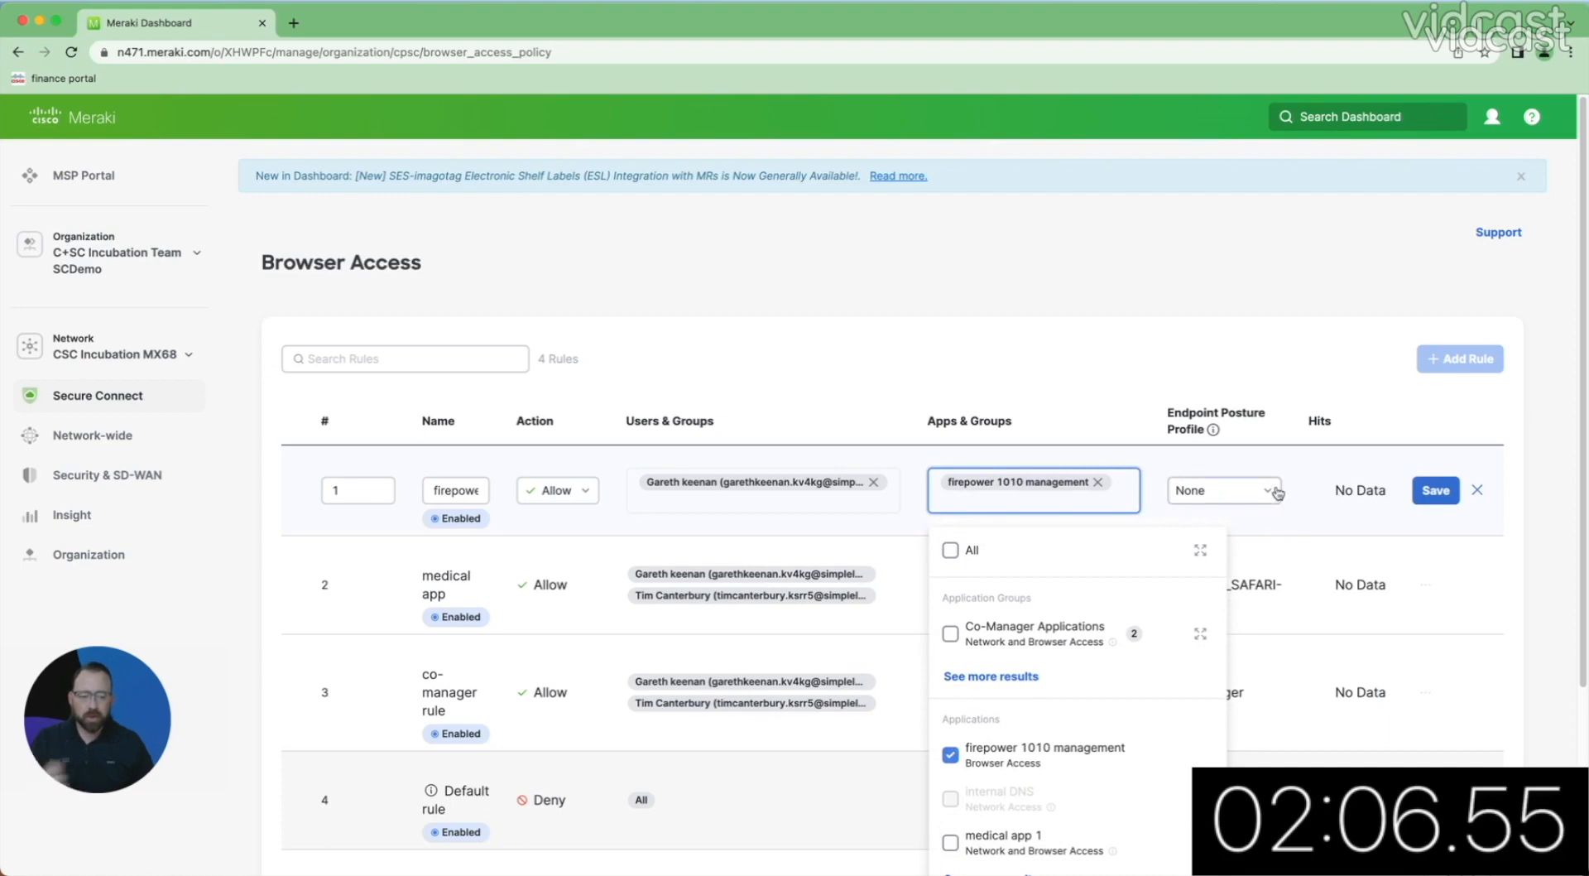
{"action": "left_click", "coordinate": [1221, 490]}
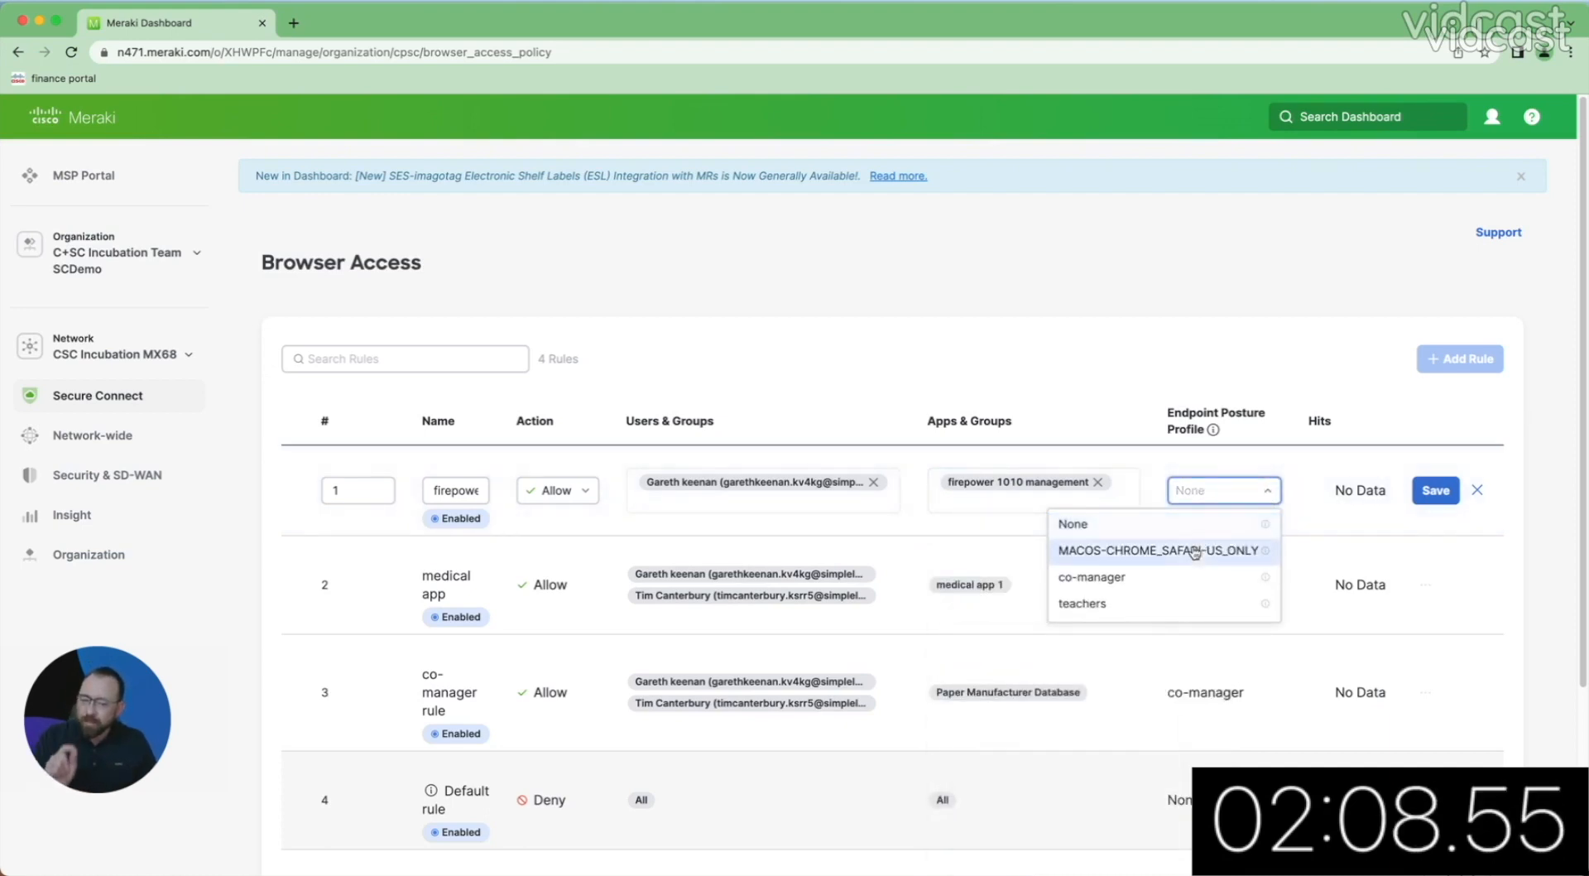
{"action": "mouse_move", "coordinate": [1179, 556]}
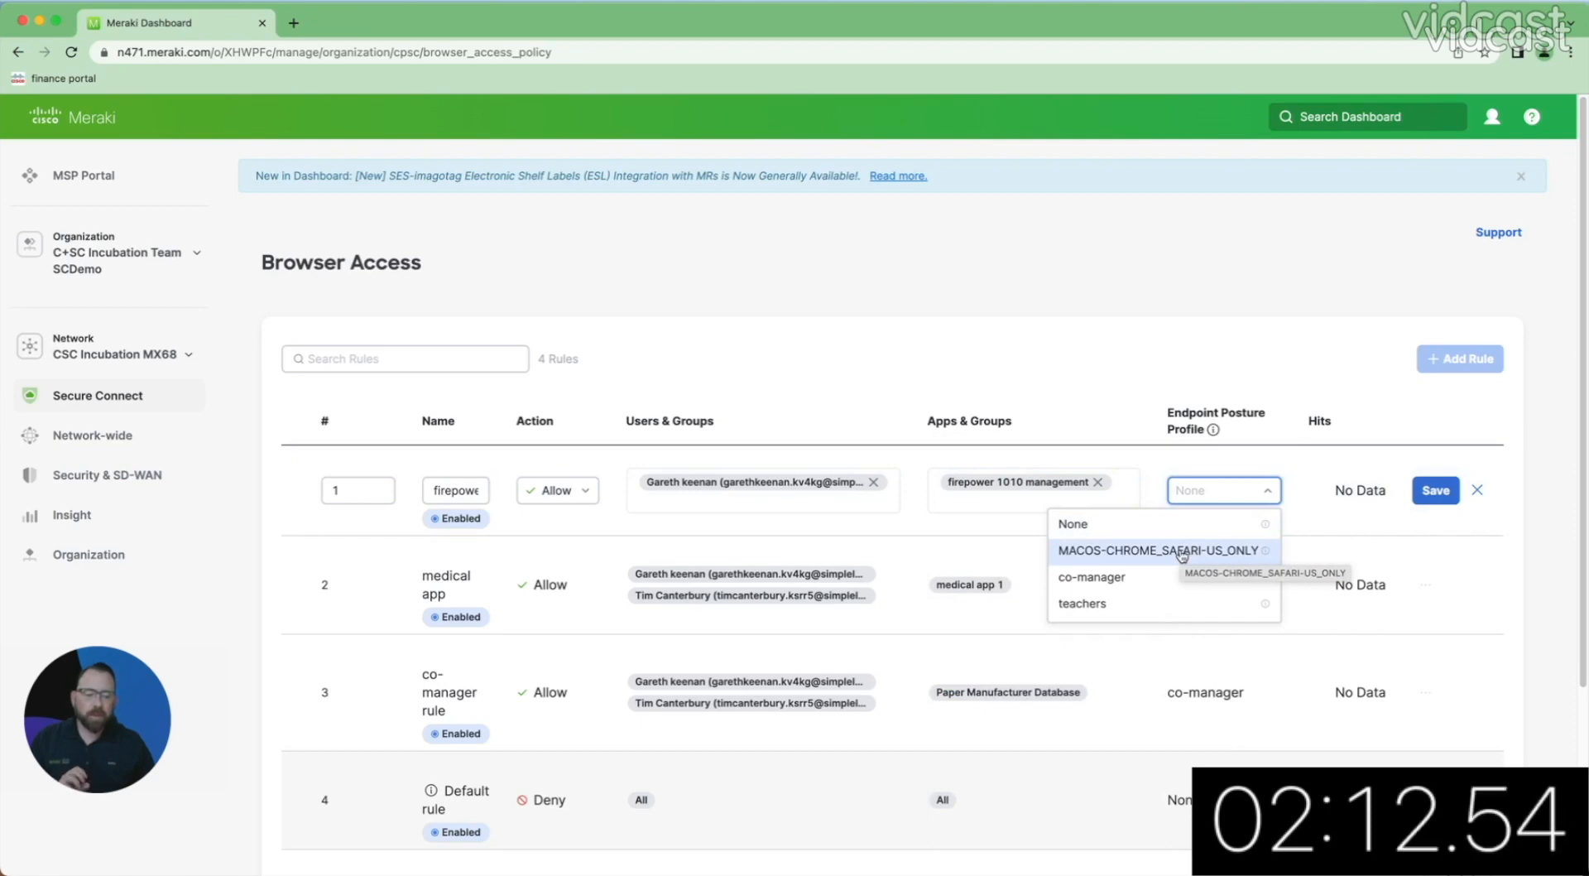
{"action": "left_click", "coordinate": [1158, 549]}
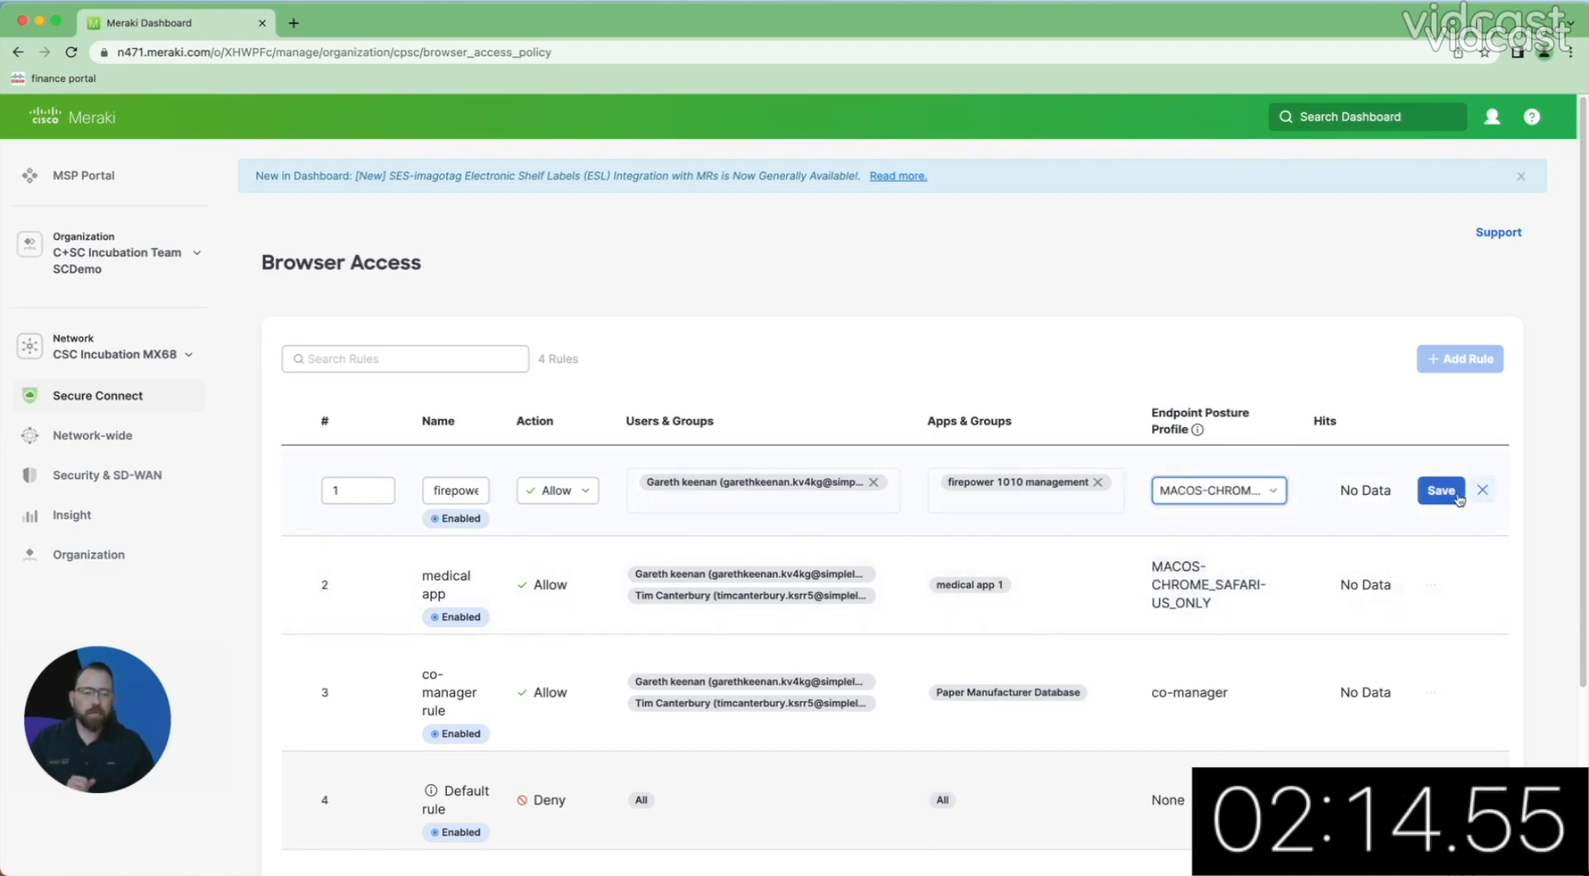
{"action": "left_click", "coordinate": [1440, 490]}
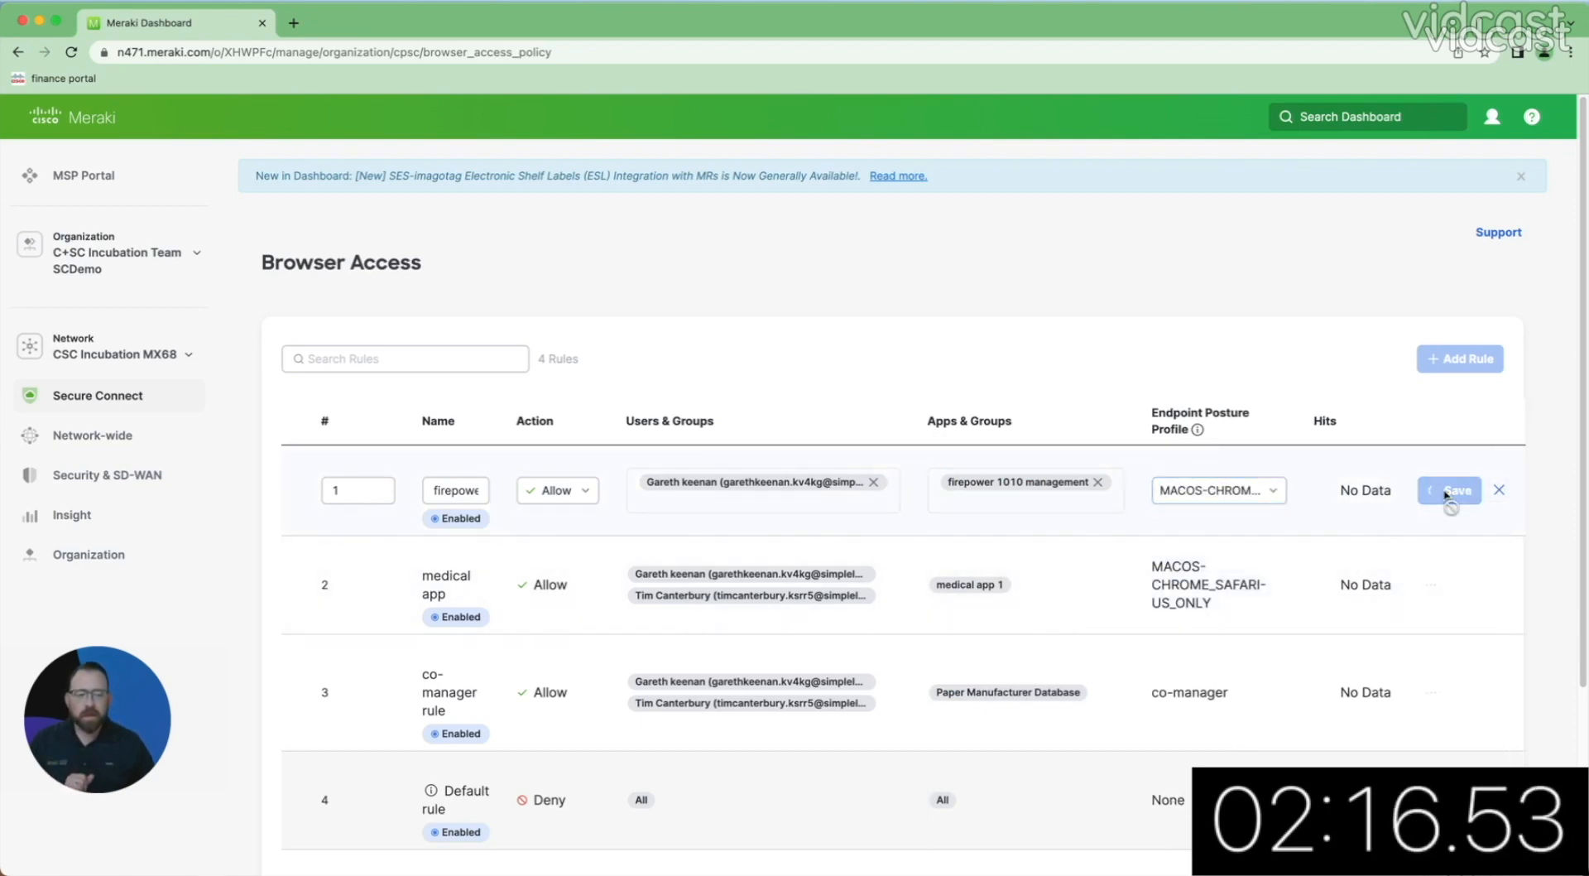
{"action": "left_click", "coordinate": [1455, 490]}
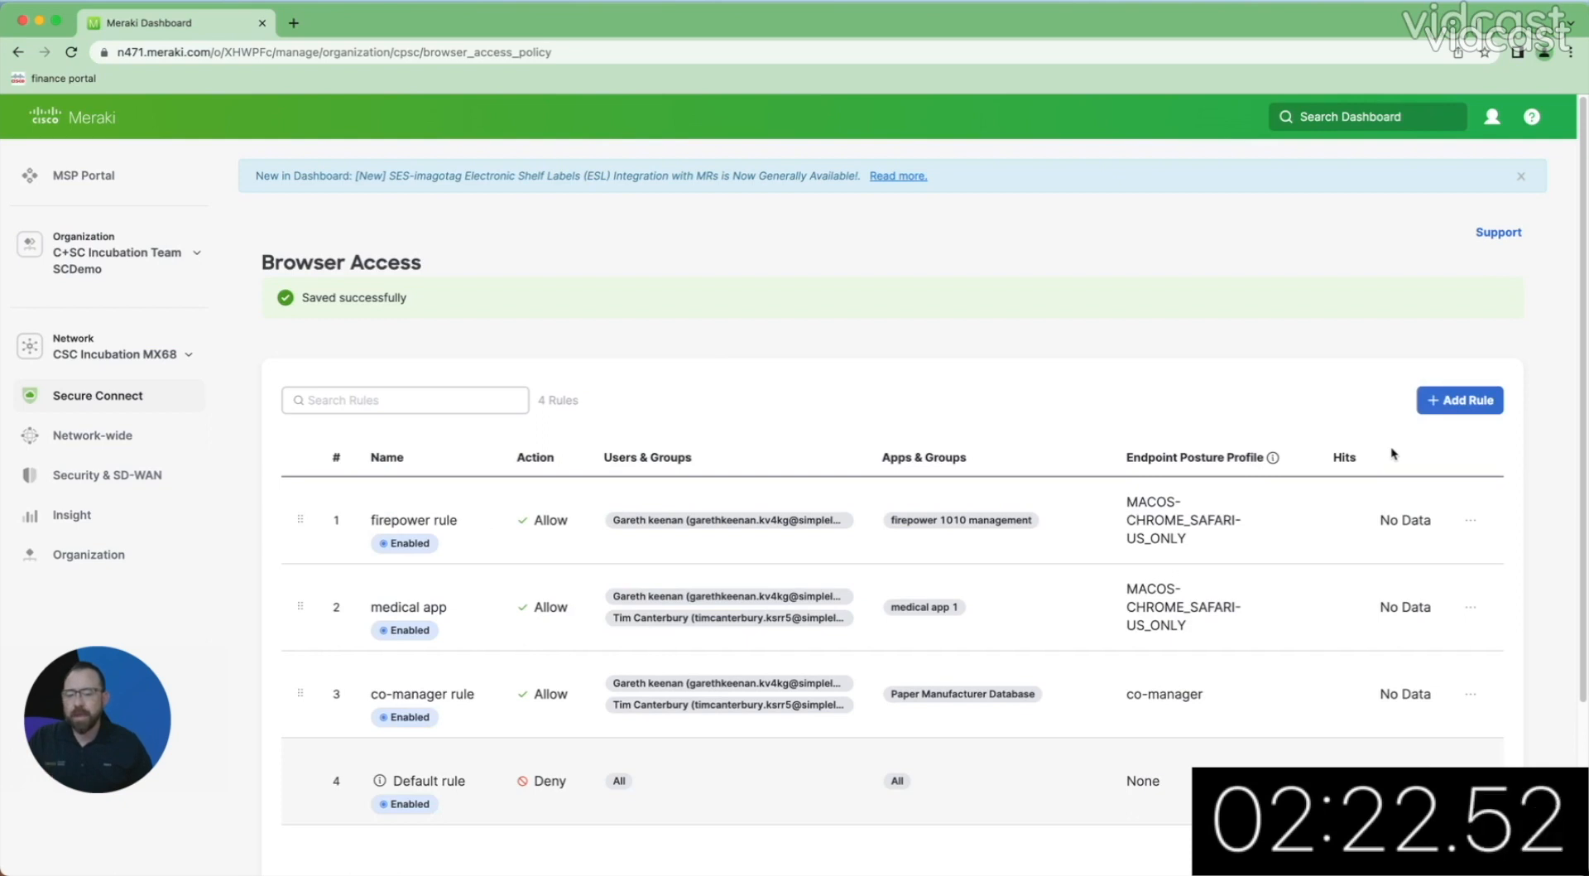
{"action": "mouse_move", "coordinate": [1389, 450]}
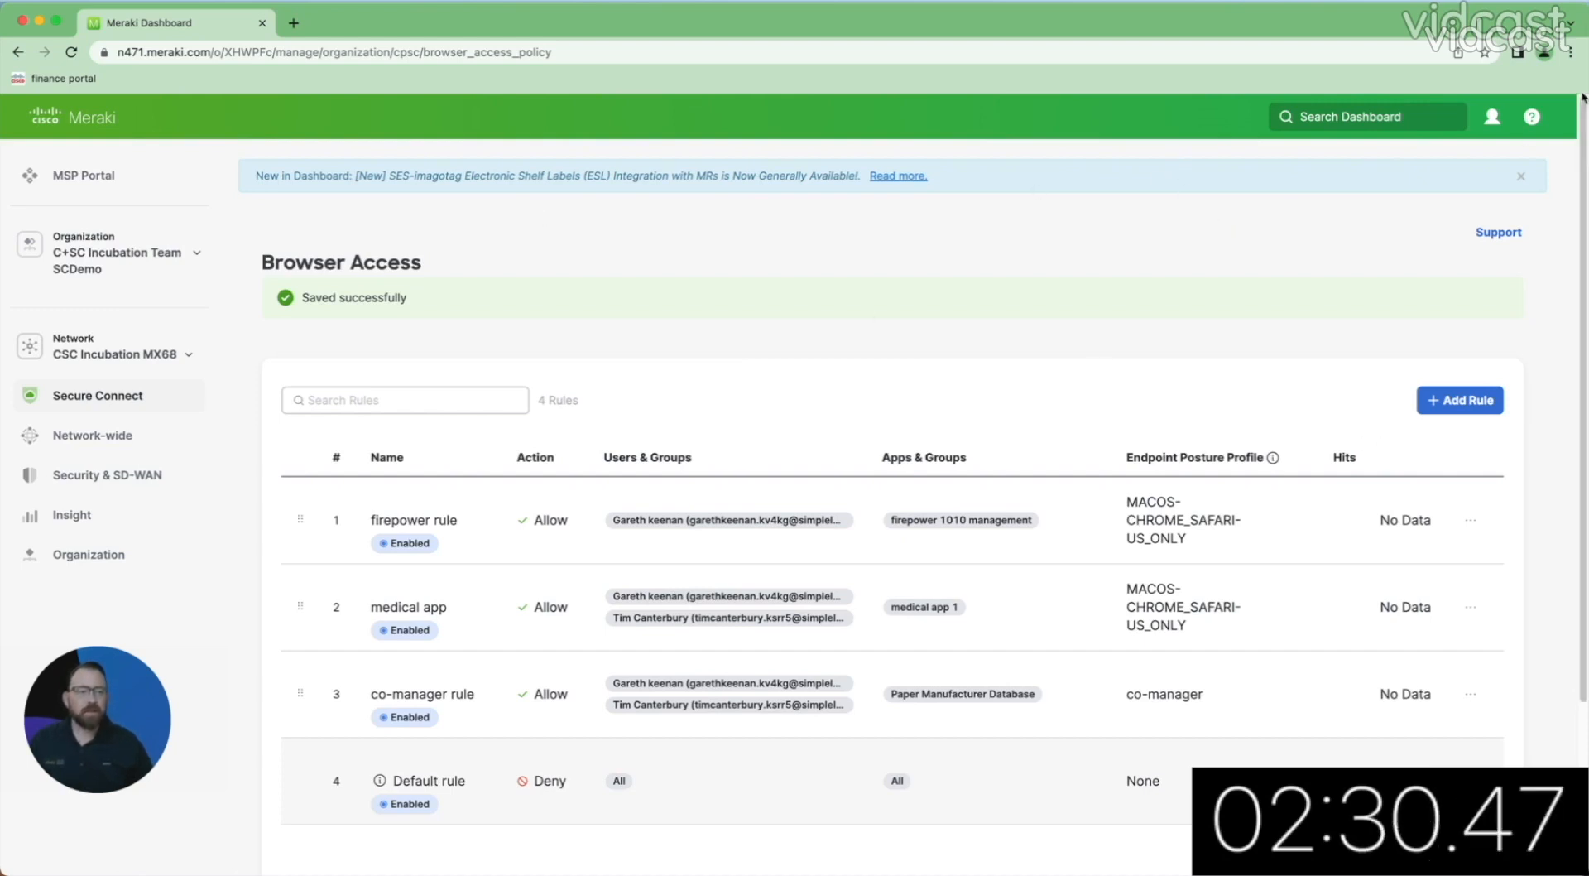
Start a new Incognito window in Chrome
{"action": "left_click", "coordinate": [1578, 52]}
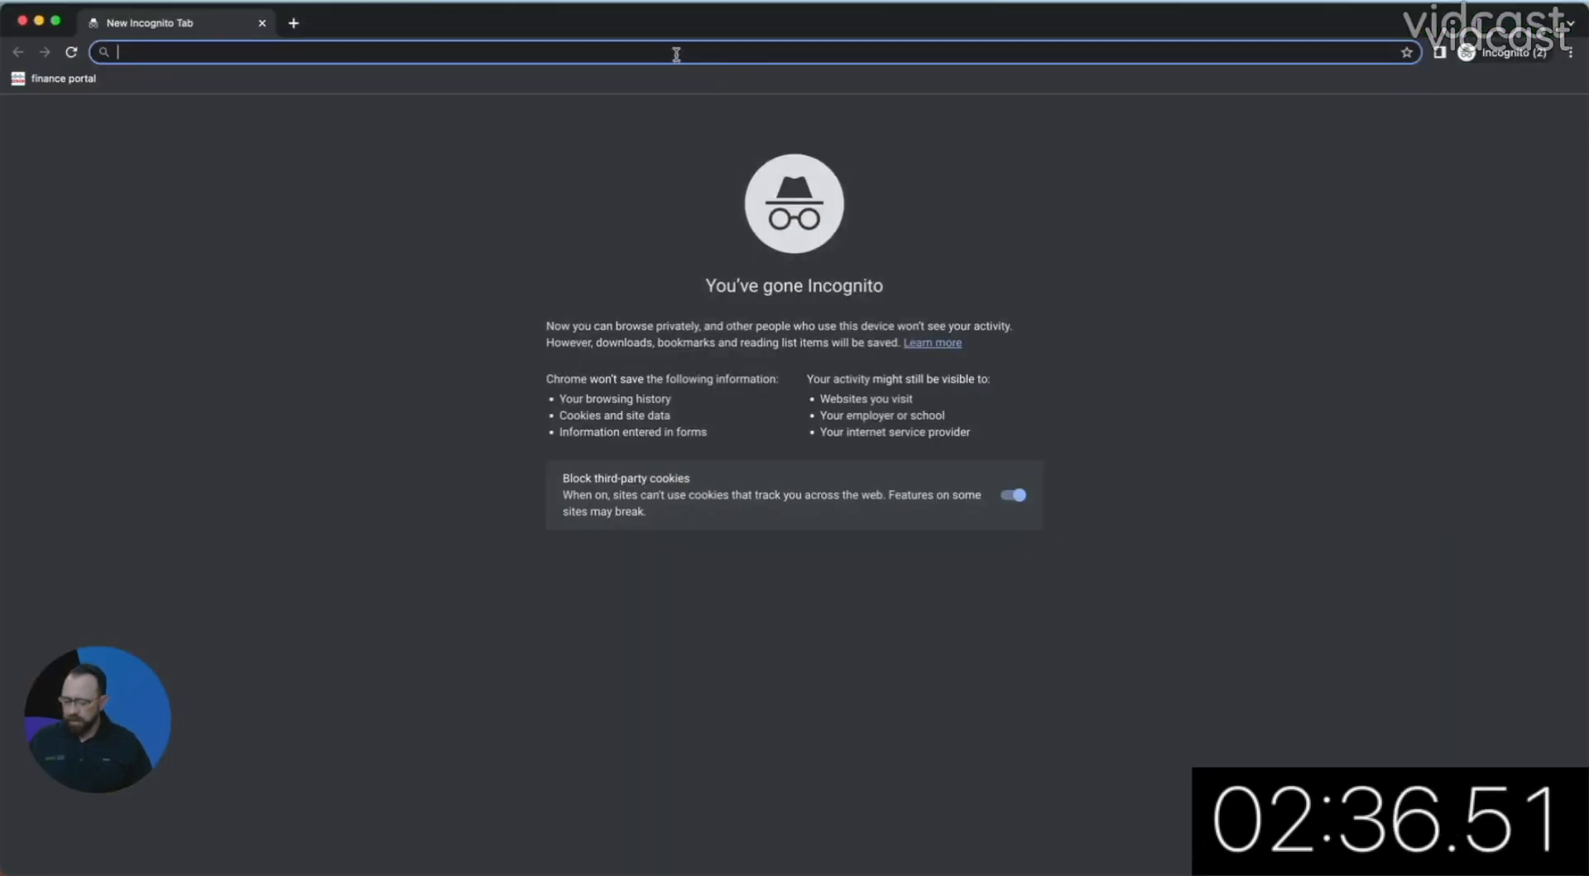
{"action": "type", "text": "https://firepower-1010-management-7998534.ztna.ciscoplus.com"}
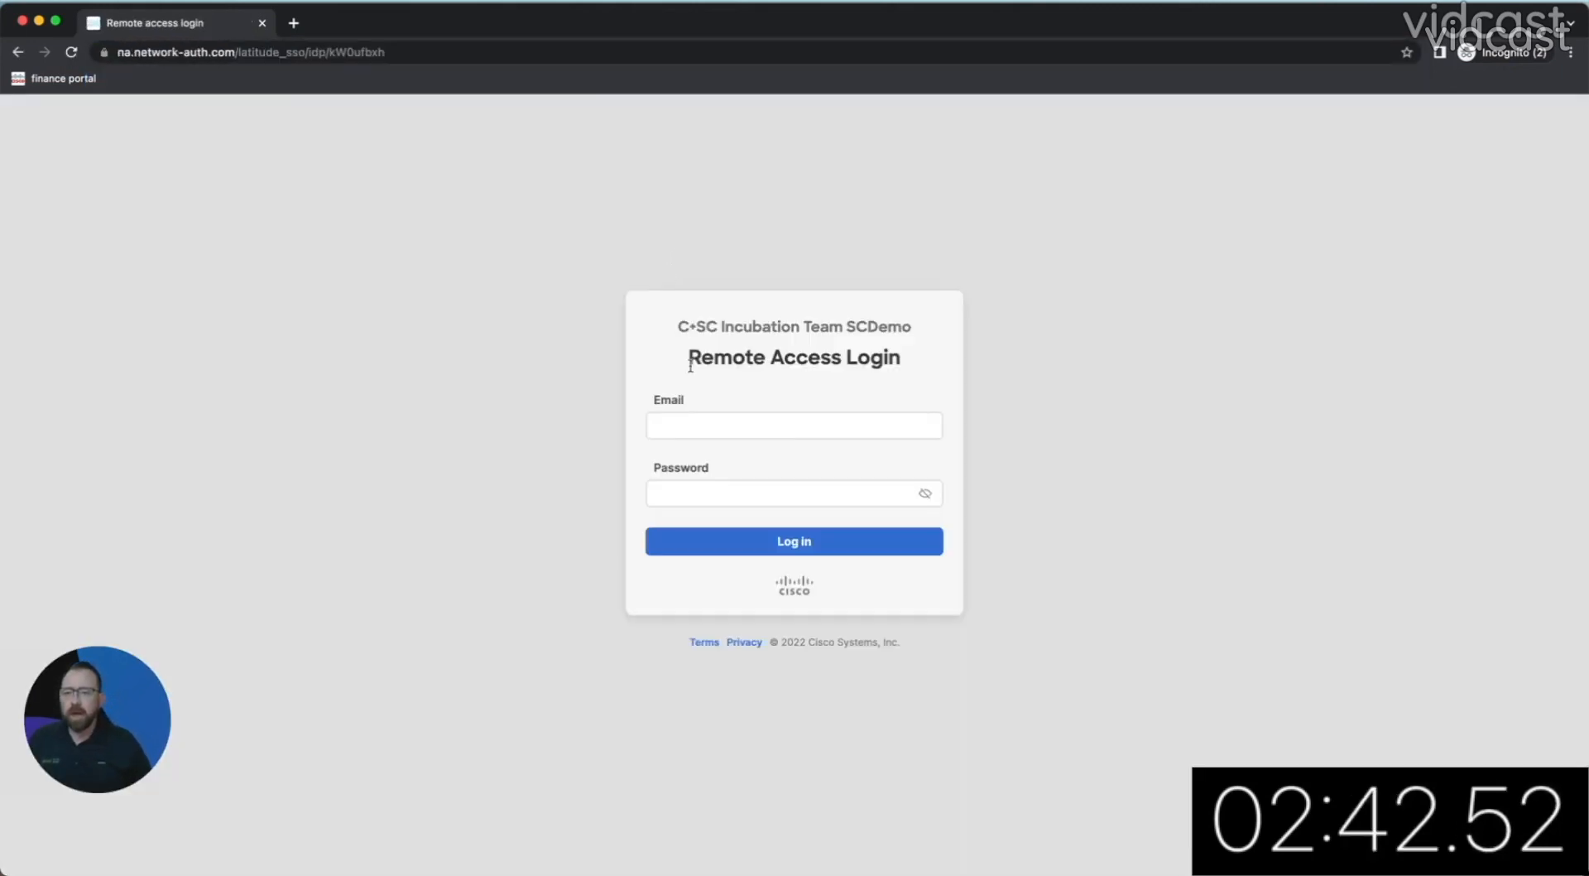
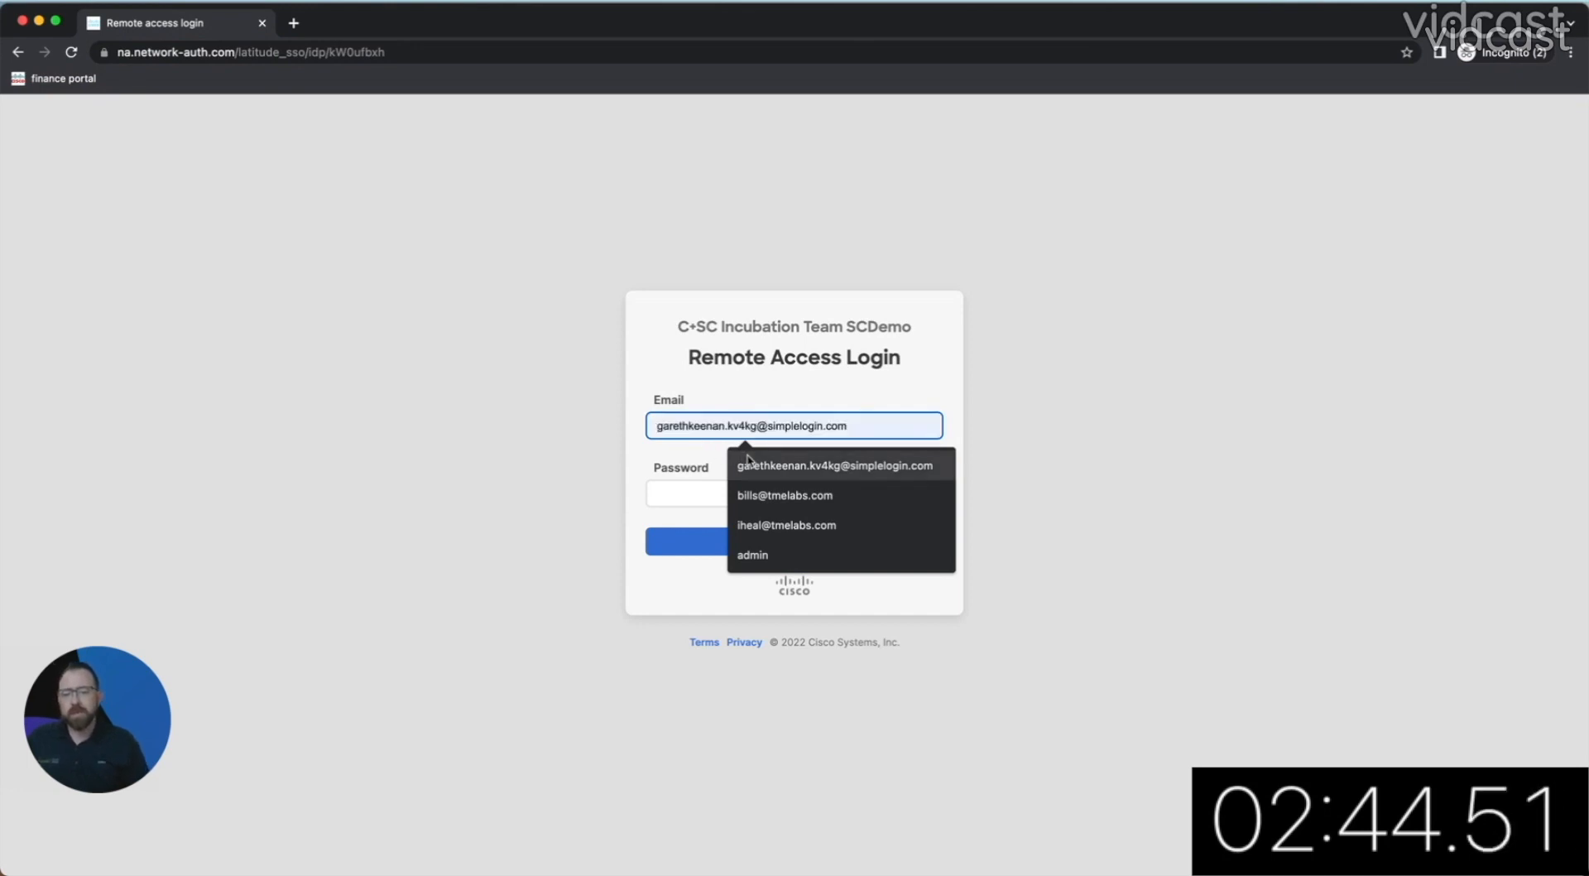
{"action": "left_click", "coordinate": [793, 494]}
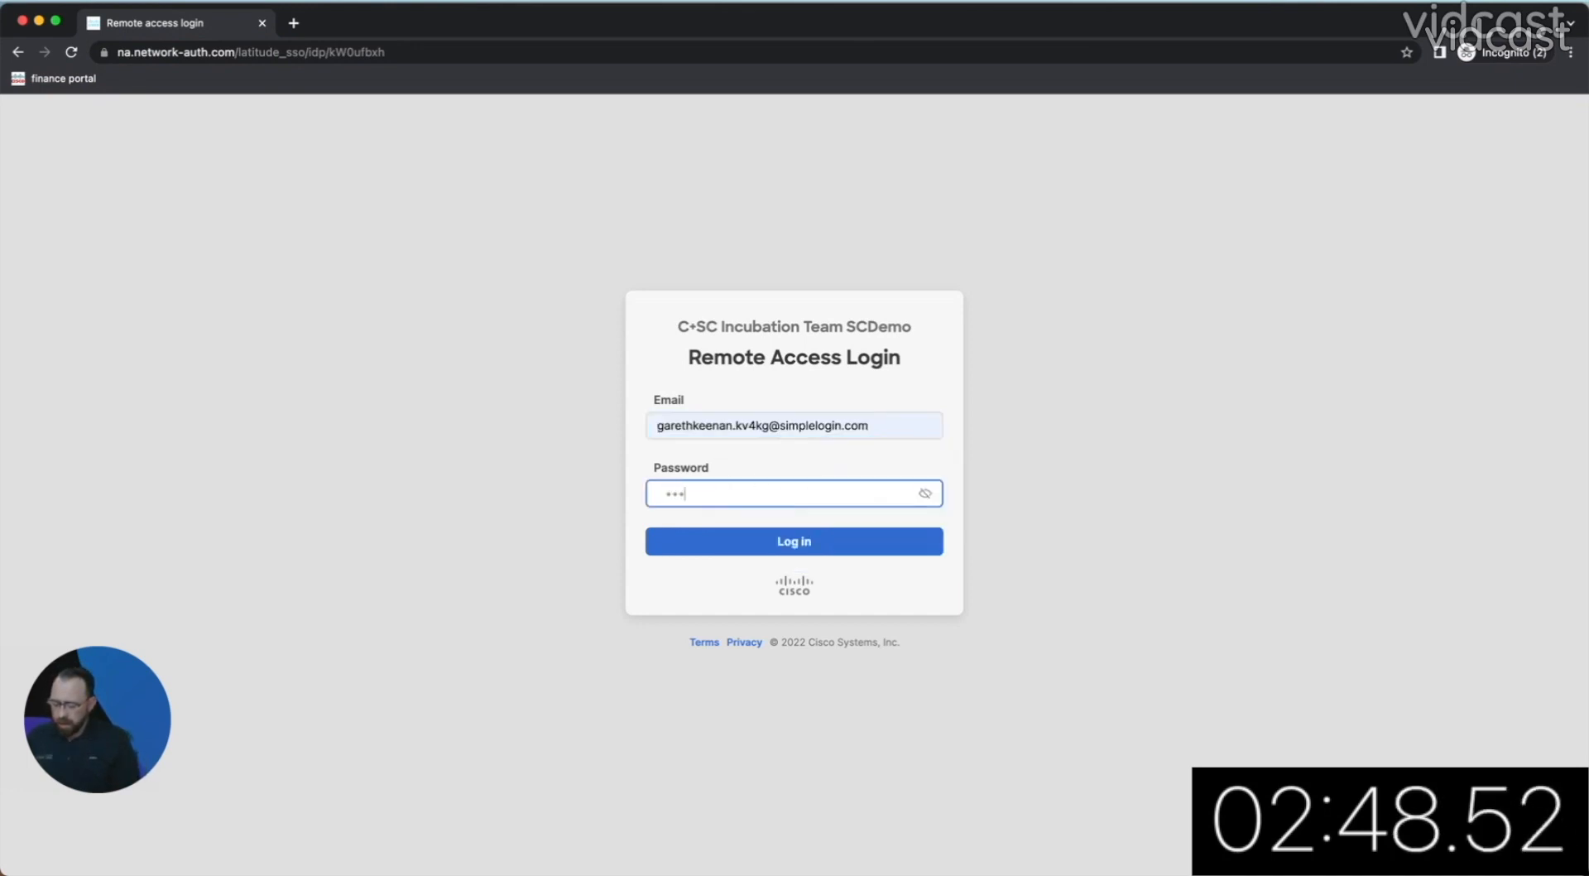
{"action": "type", "text": "••••"}
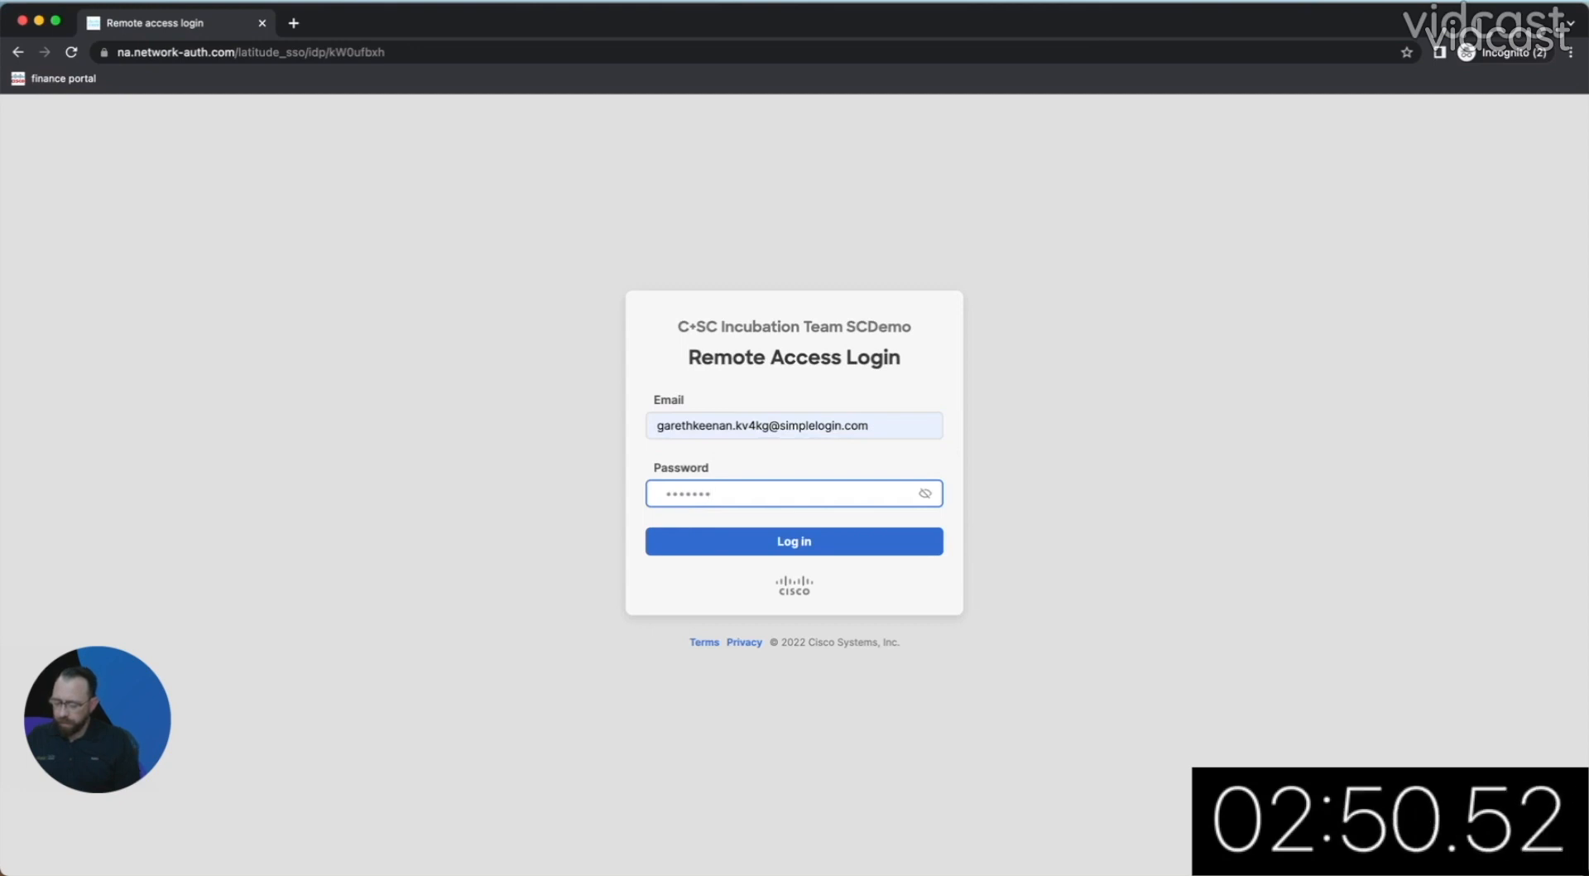
{"action": "left_click", "coordinate": [793, 540]}
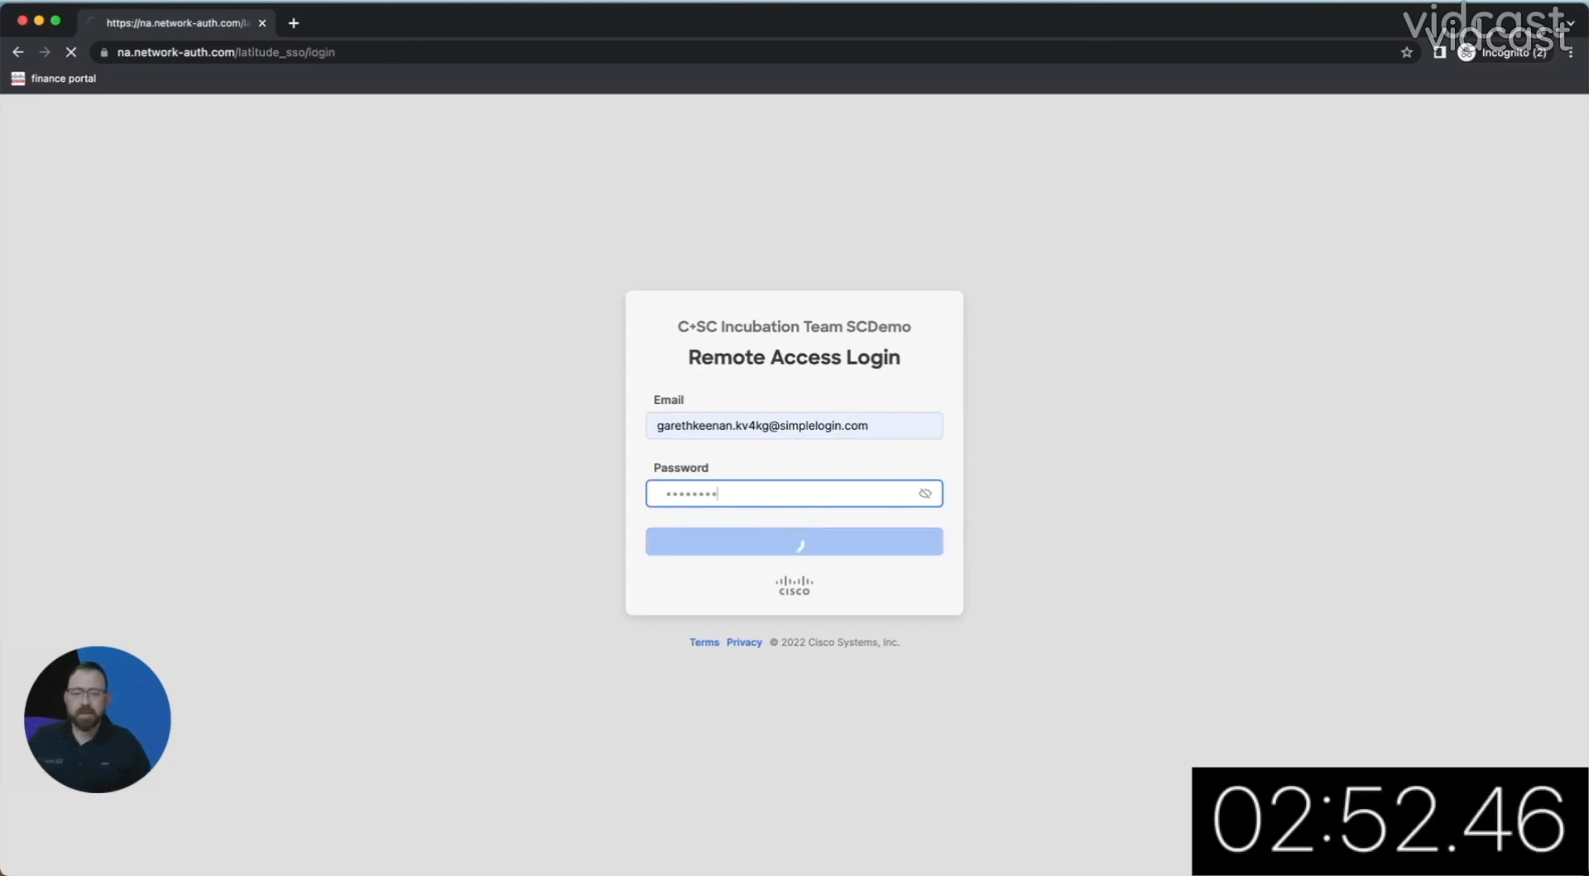
{"action": "left_click", "coordinate": [793, 539]}
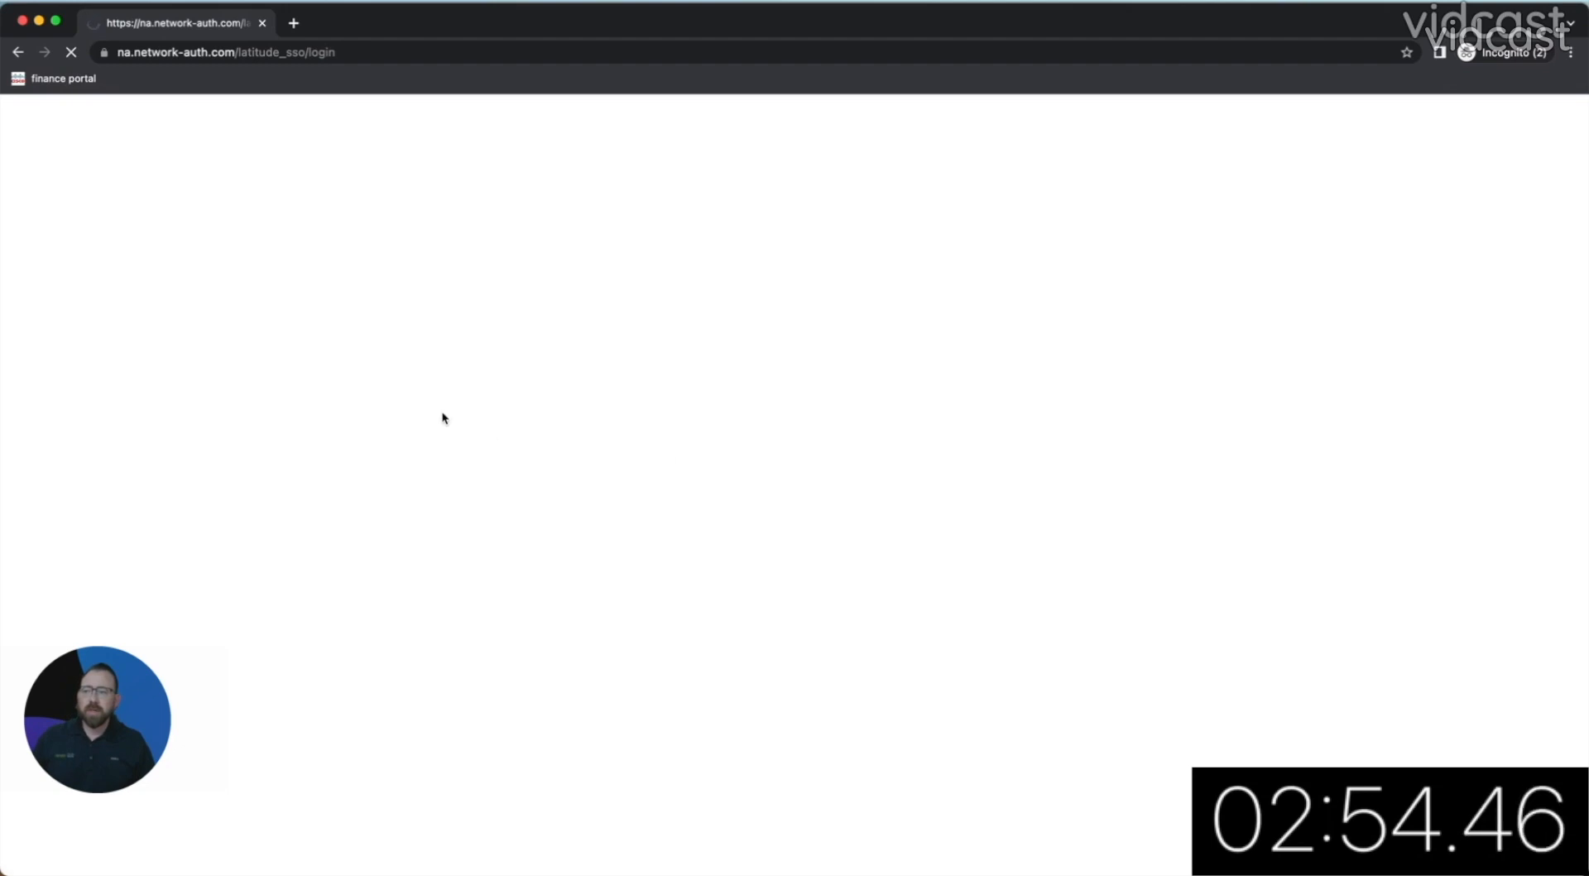